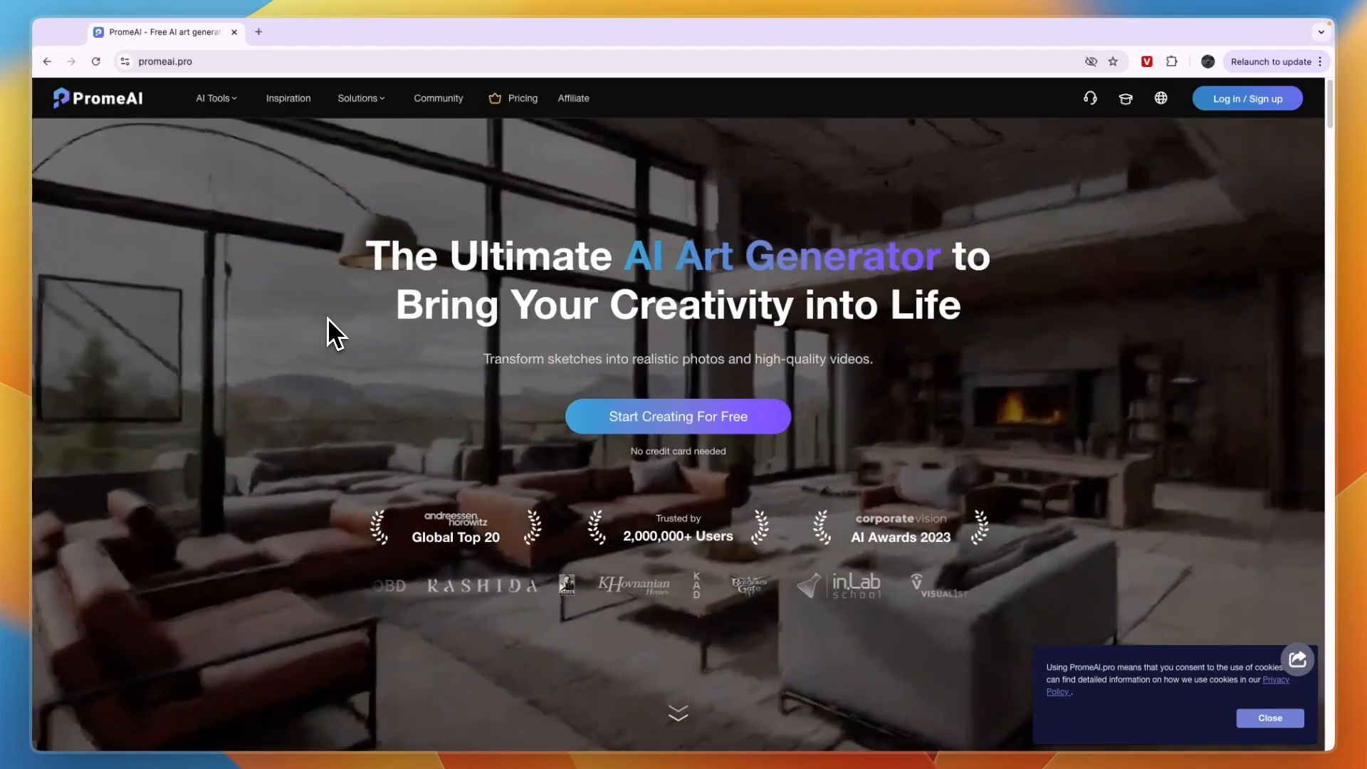
Step: Sign in to PromeAI with the Google account to reach the home dashboard
left_click(678, 416)
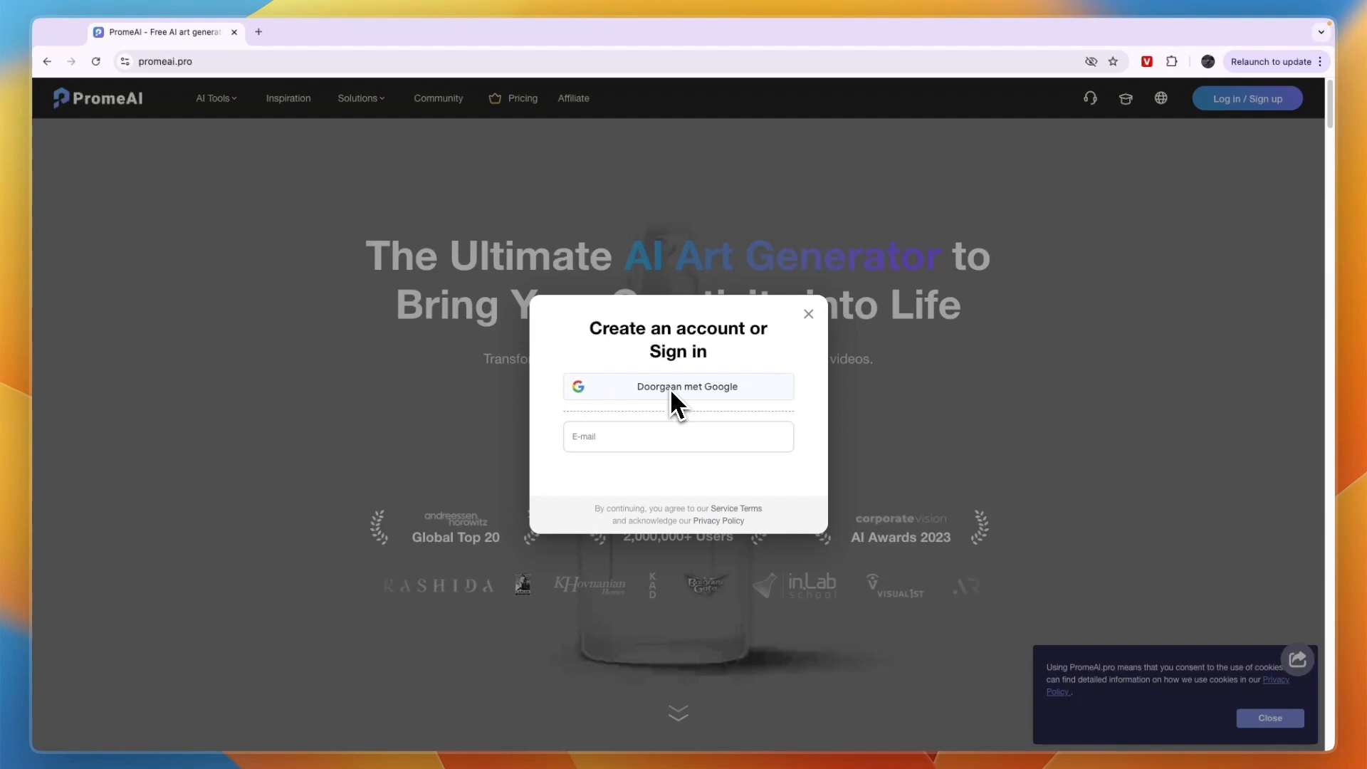
left_click(678, 386)
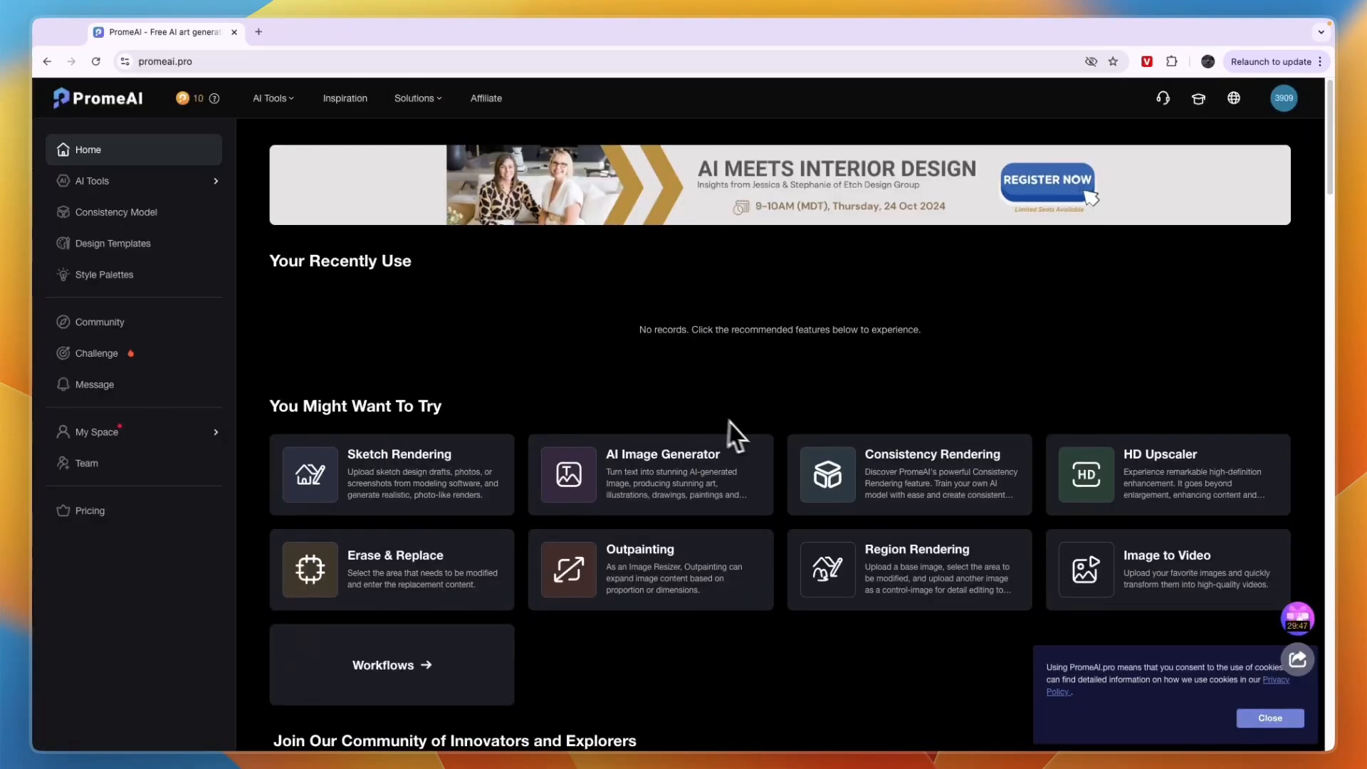
scroll("down", 3)
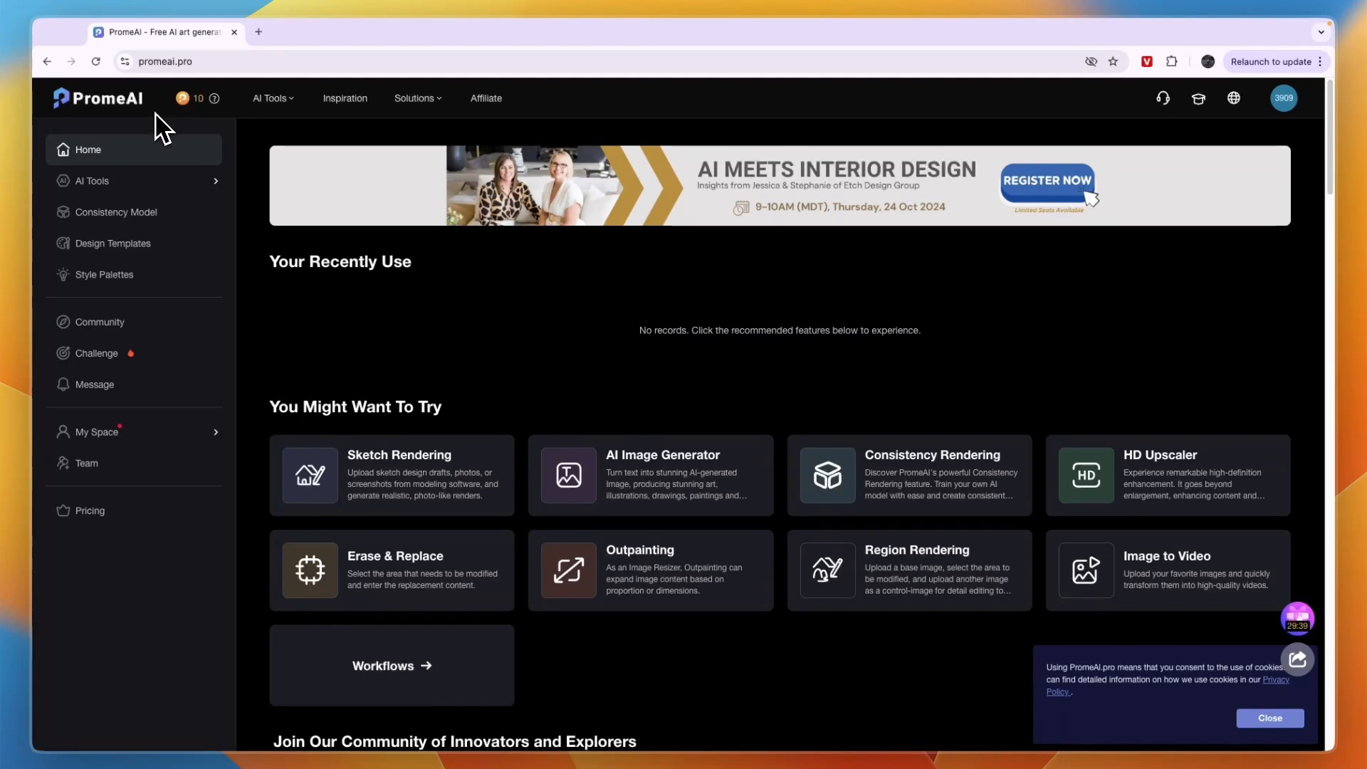
scroll("down", 3)
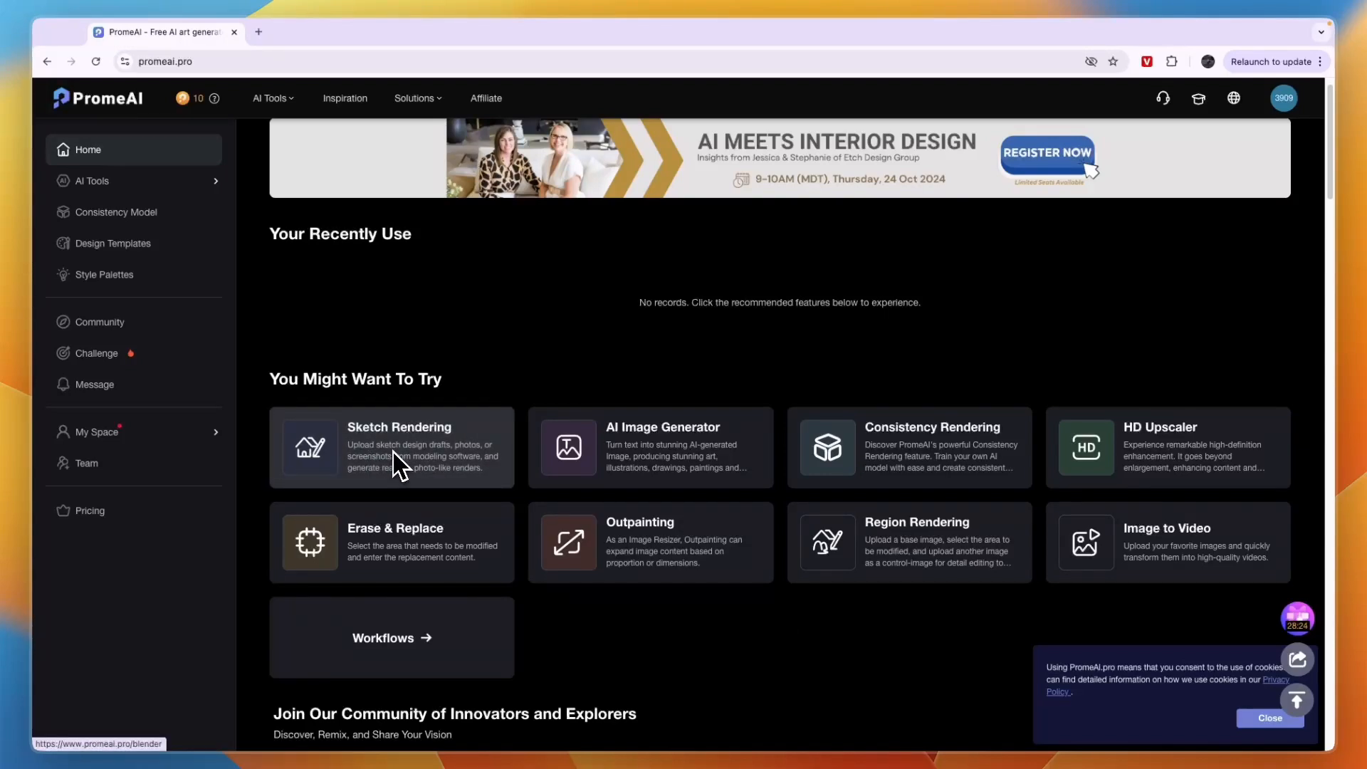
Step: Enter the Sketch Rendering tool and browse its featured render gallery
left_click(390, 447)
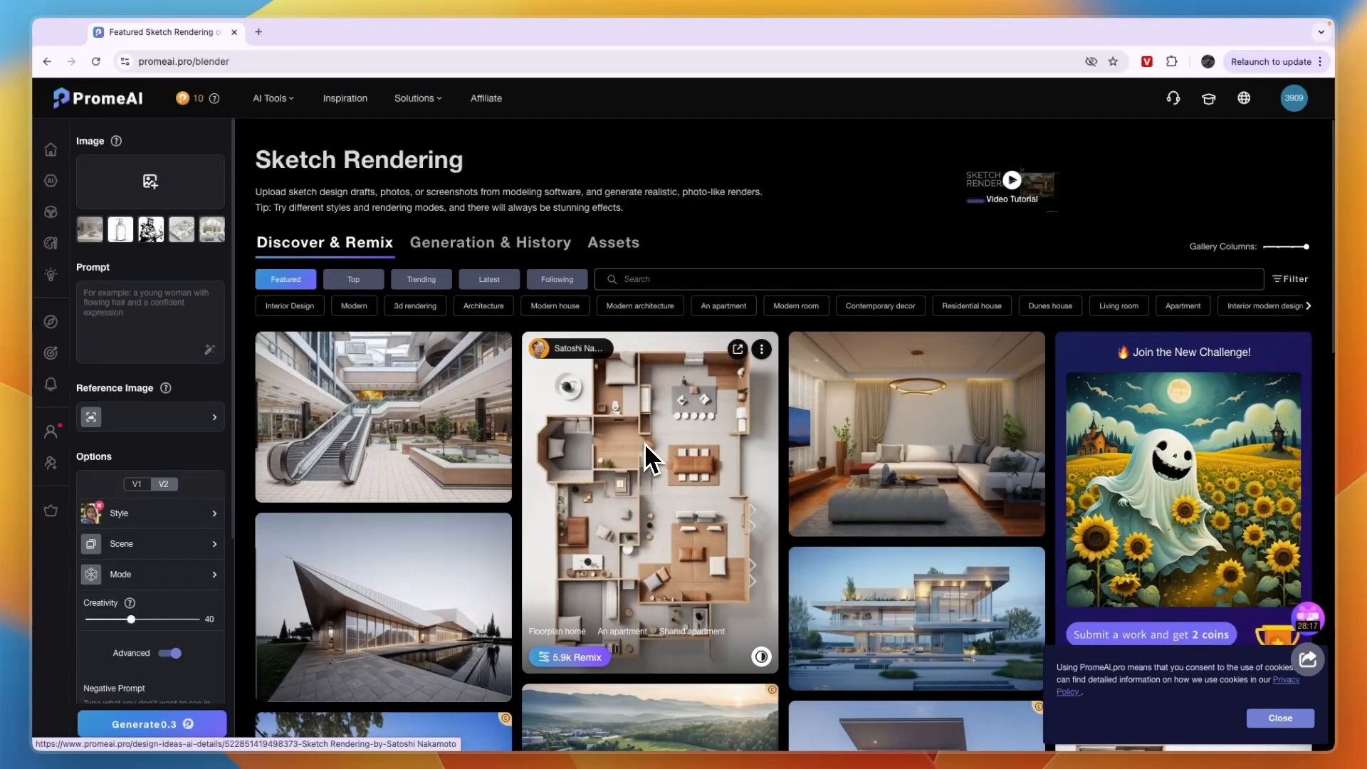
scroll("down", 3)
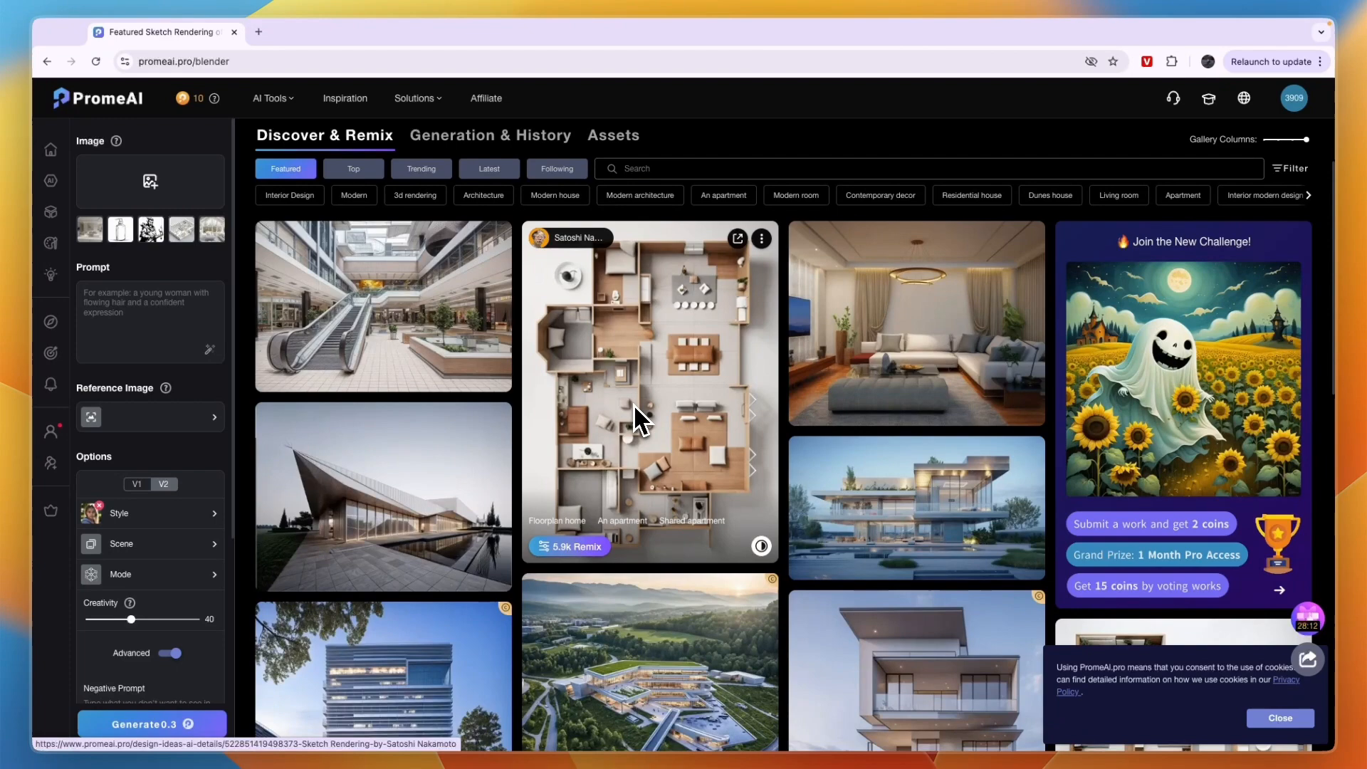
mouse_move(585, 441)
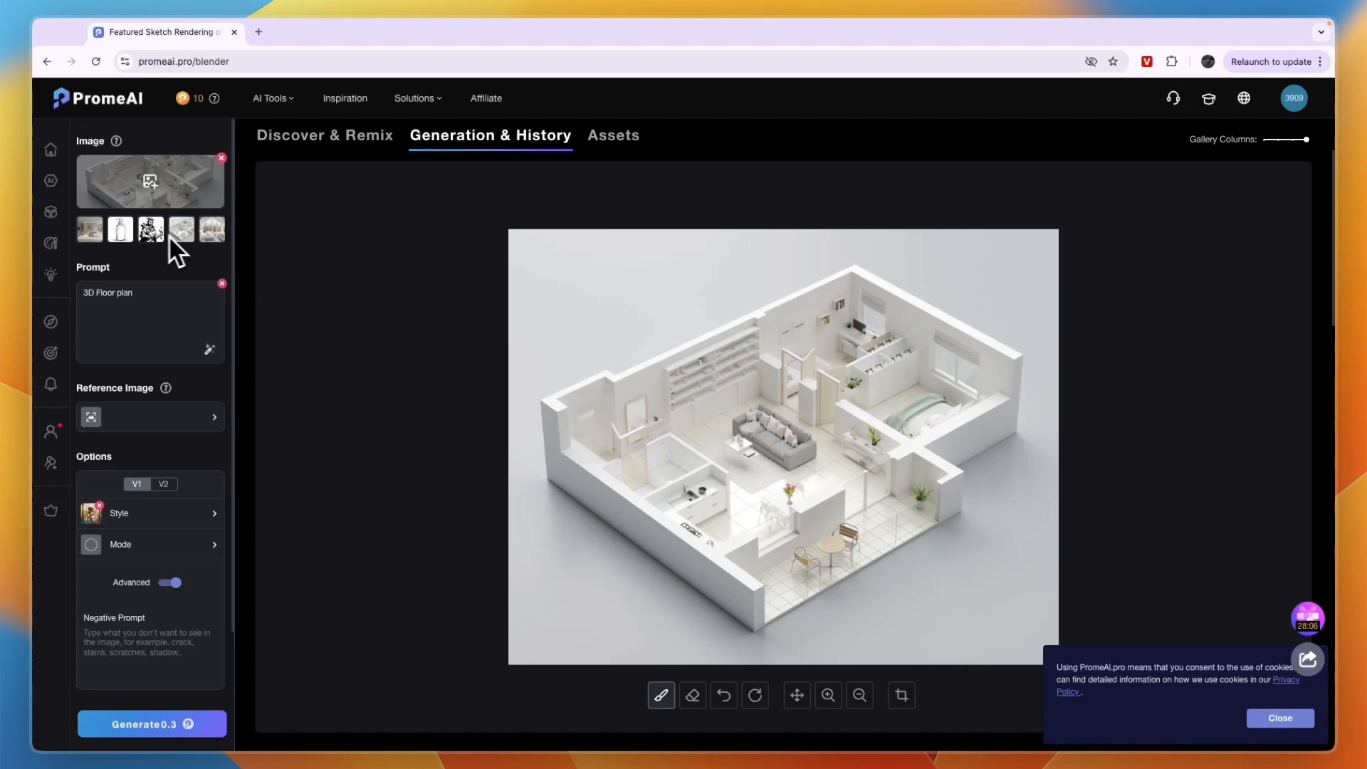
mouse_move(619, 421)
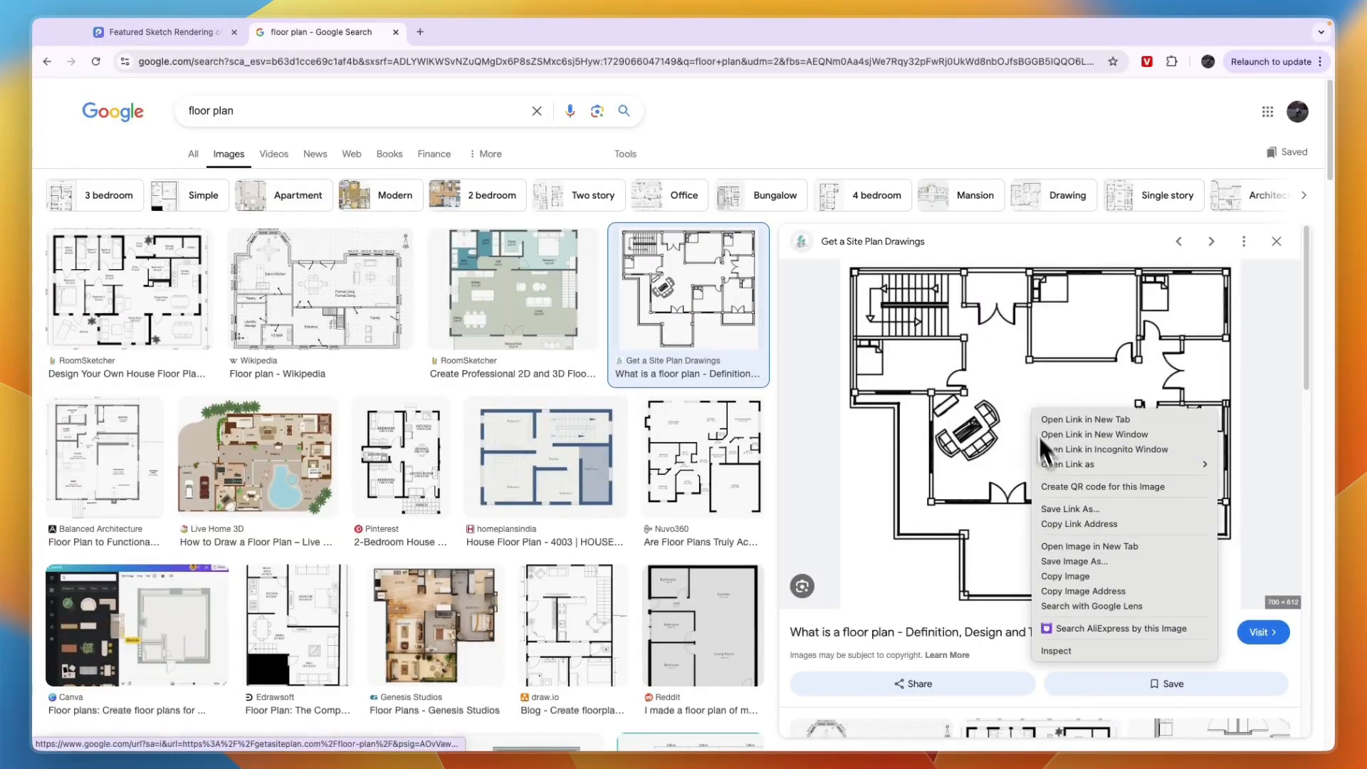
Step: Copy the black-and-white floor plan drawing from Google Images and return to PromeAI
left_click(776, 476)
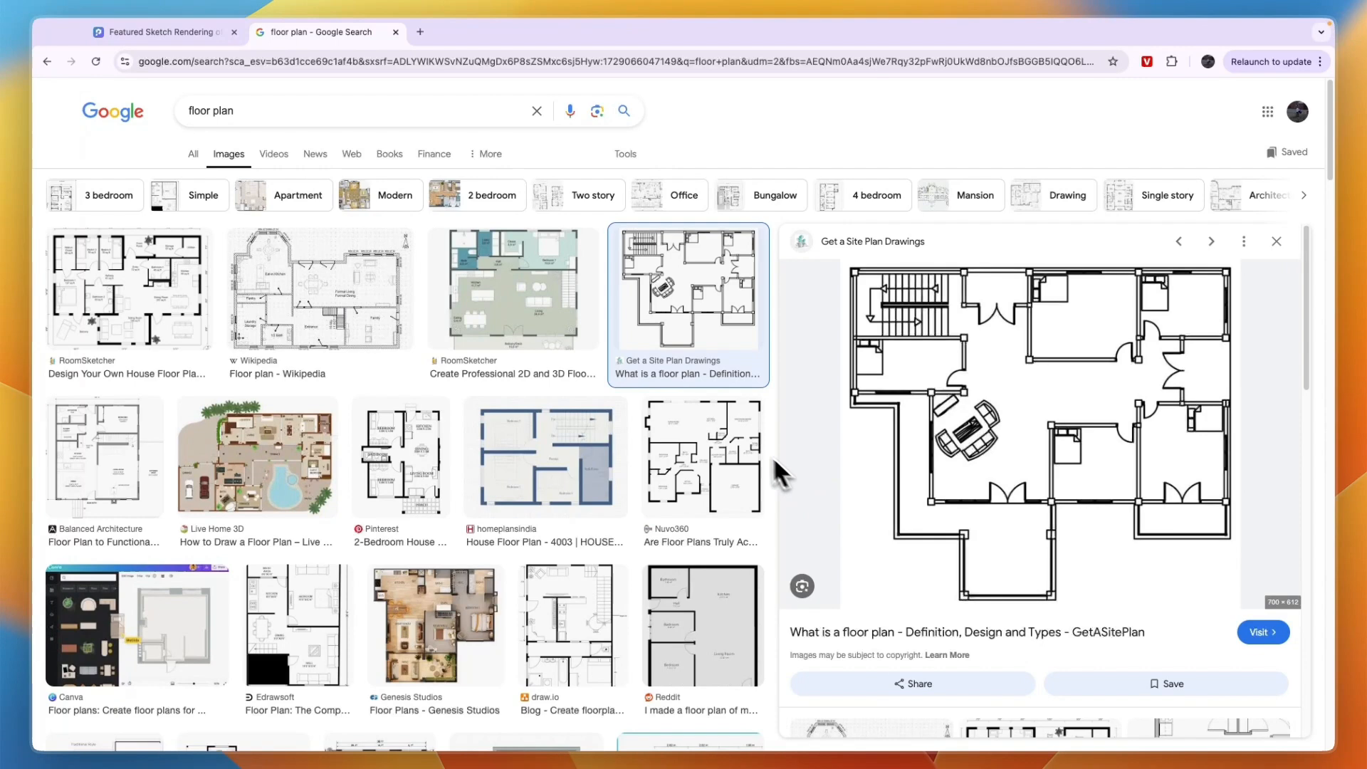
left_click(157, 32)
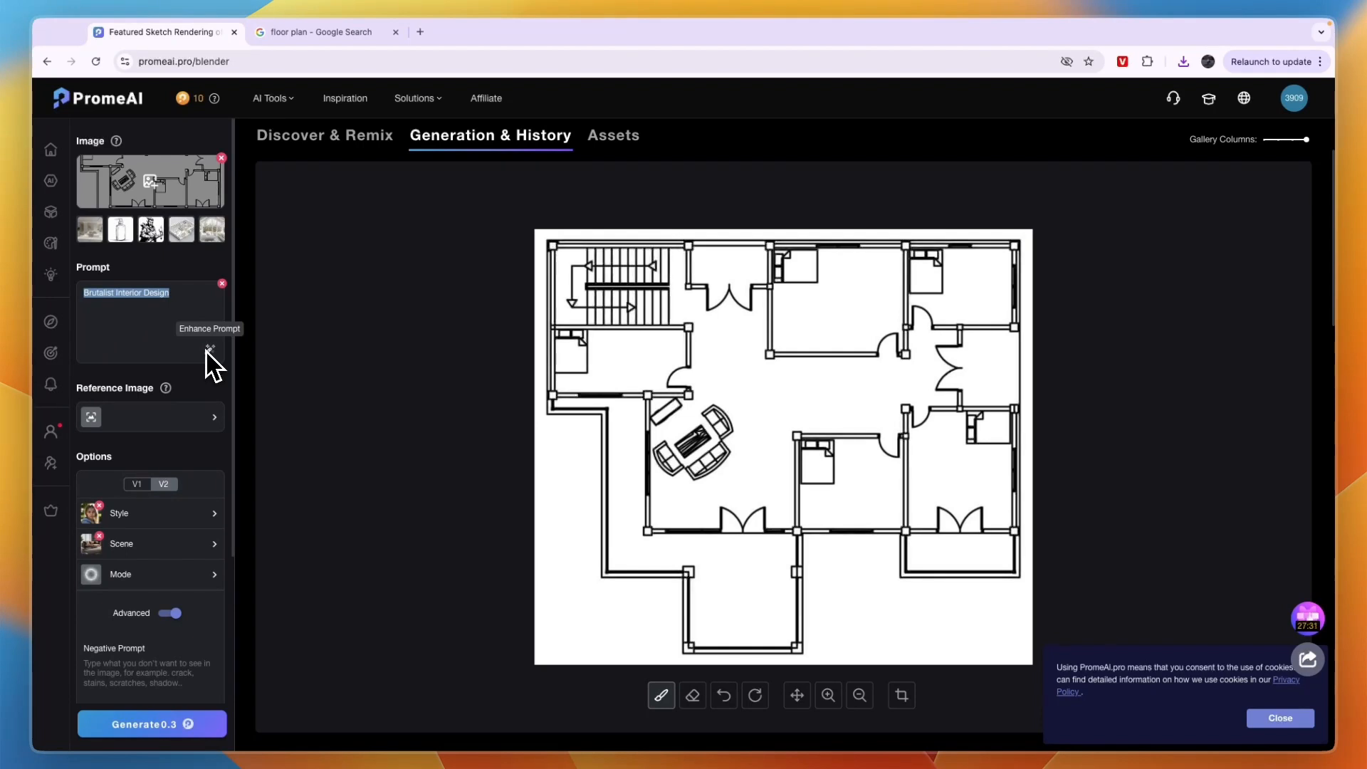
Step: Enter the prompt 'Bring this floor plan to live and make it 3d' and have it enhanced
type("Bring this floor plan to live and make it 3d")
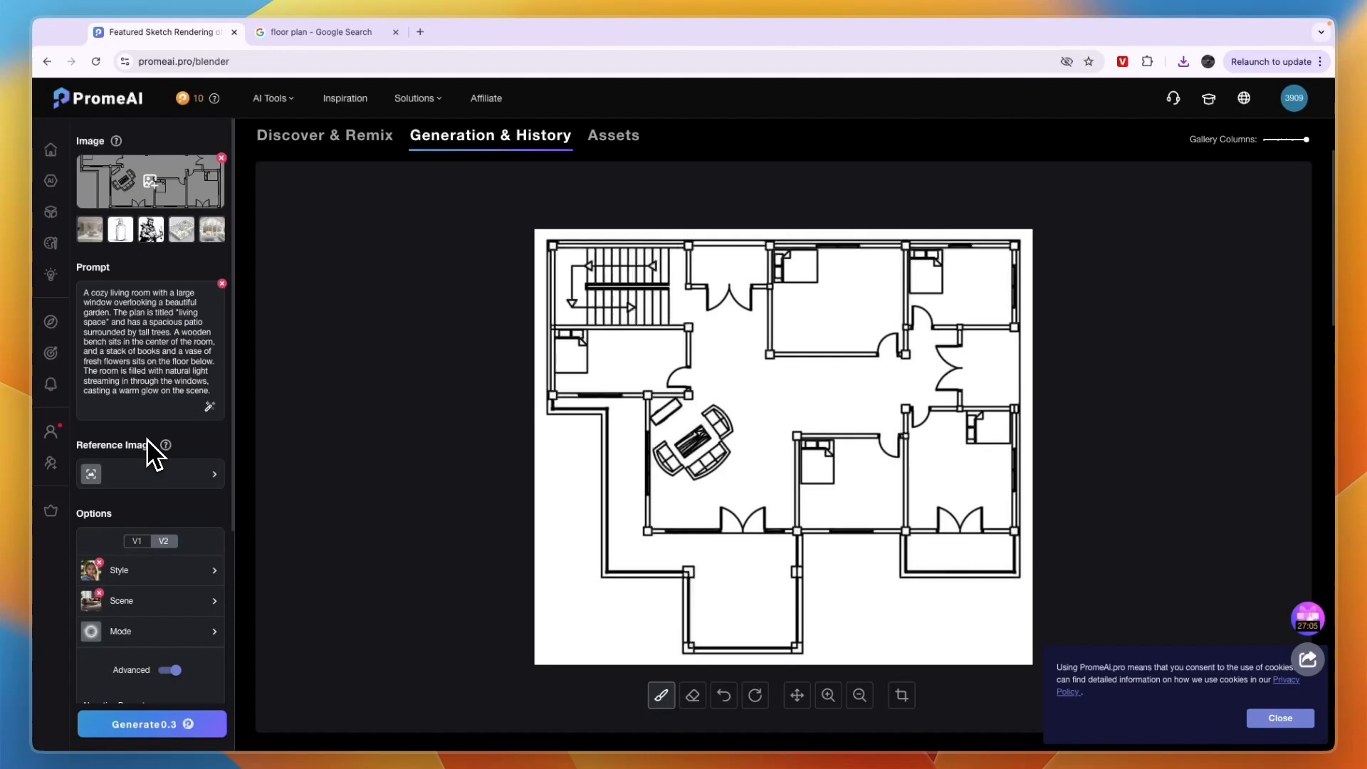
scroll("down", 3)
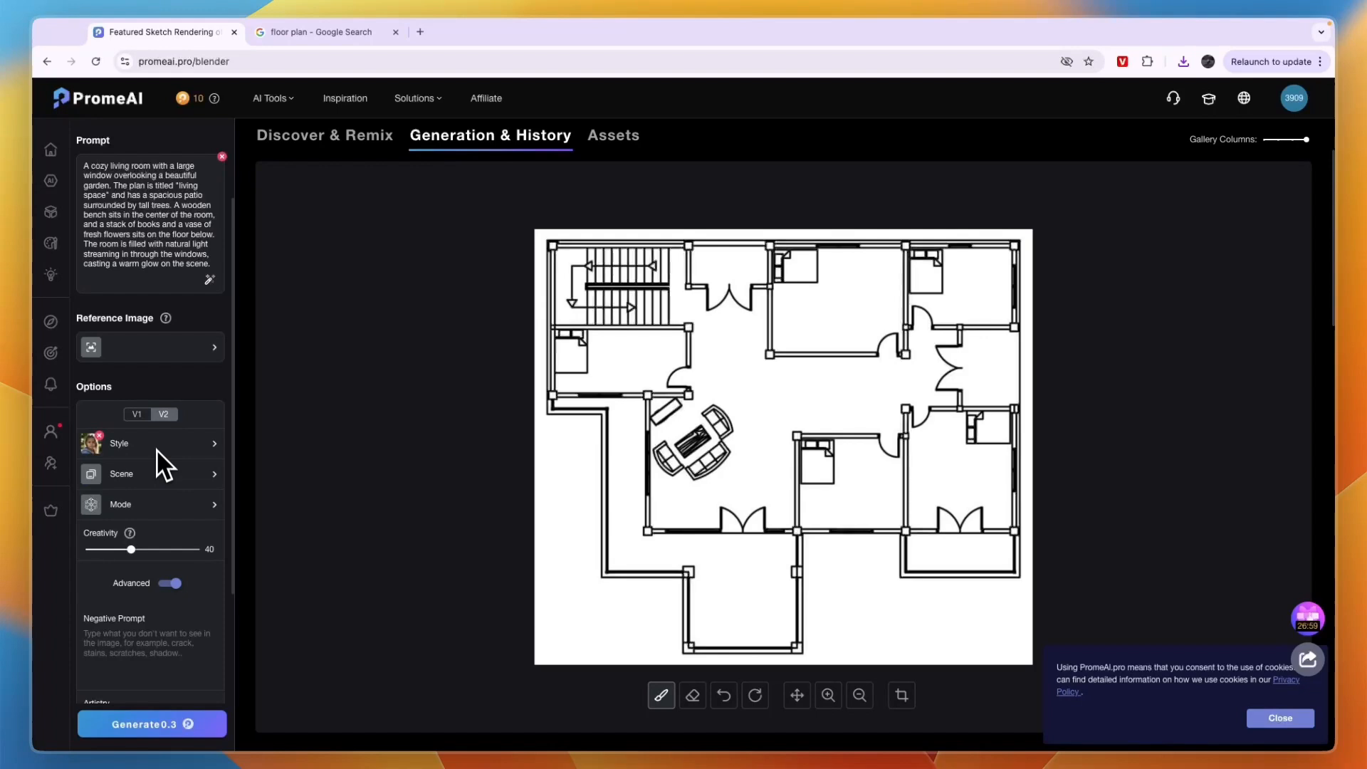
Step: Adjust the Creativity slider through 55, 33, 100 and 68 to settle at 24
left_click_drag(131, 548, 147, 550)
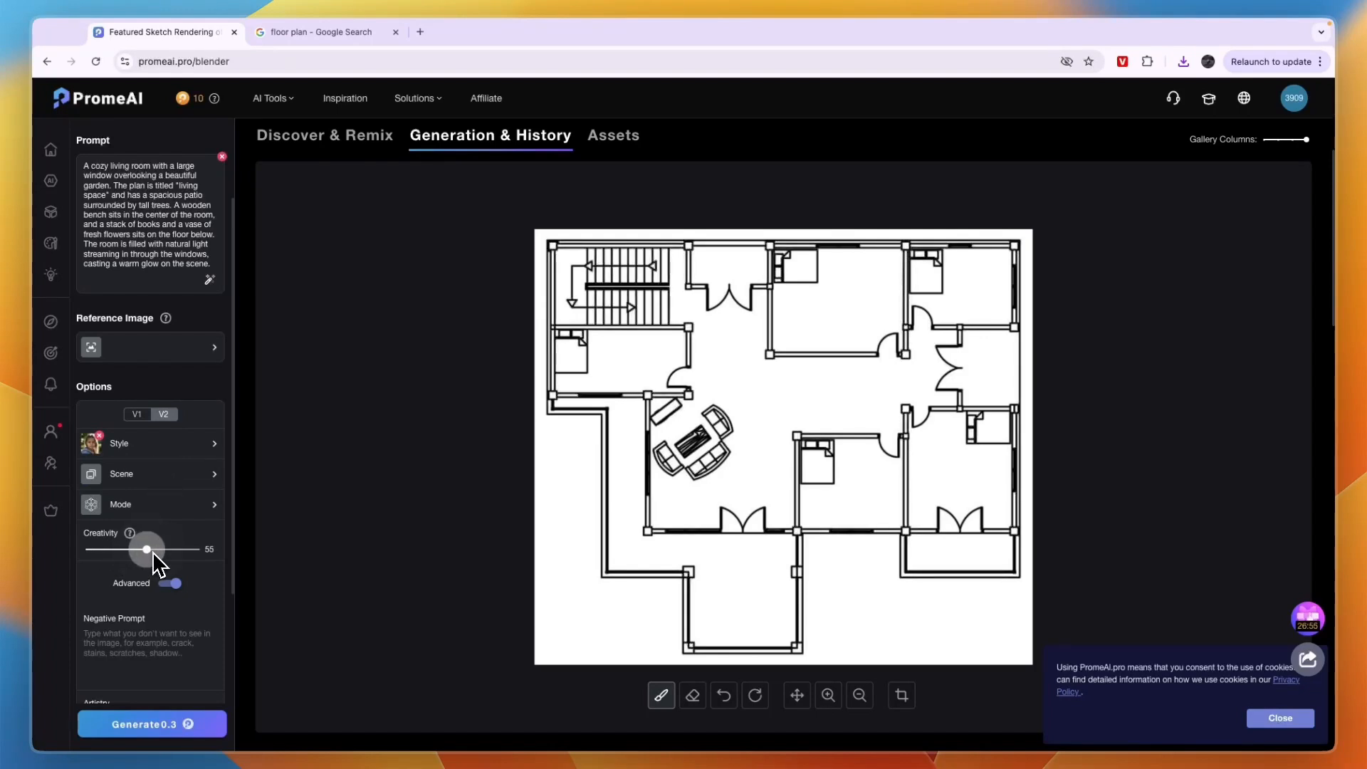
left_click_drag(146, 550, 122, 550)
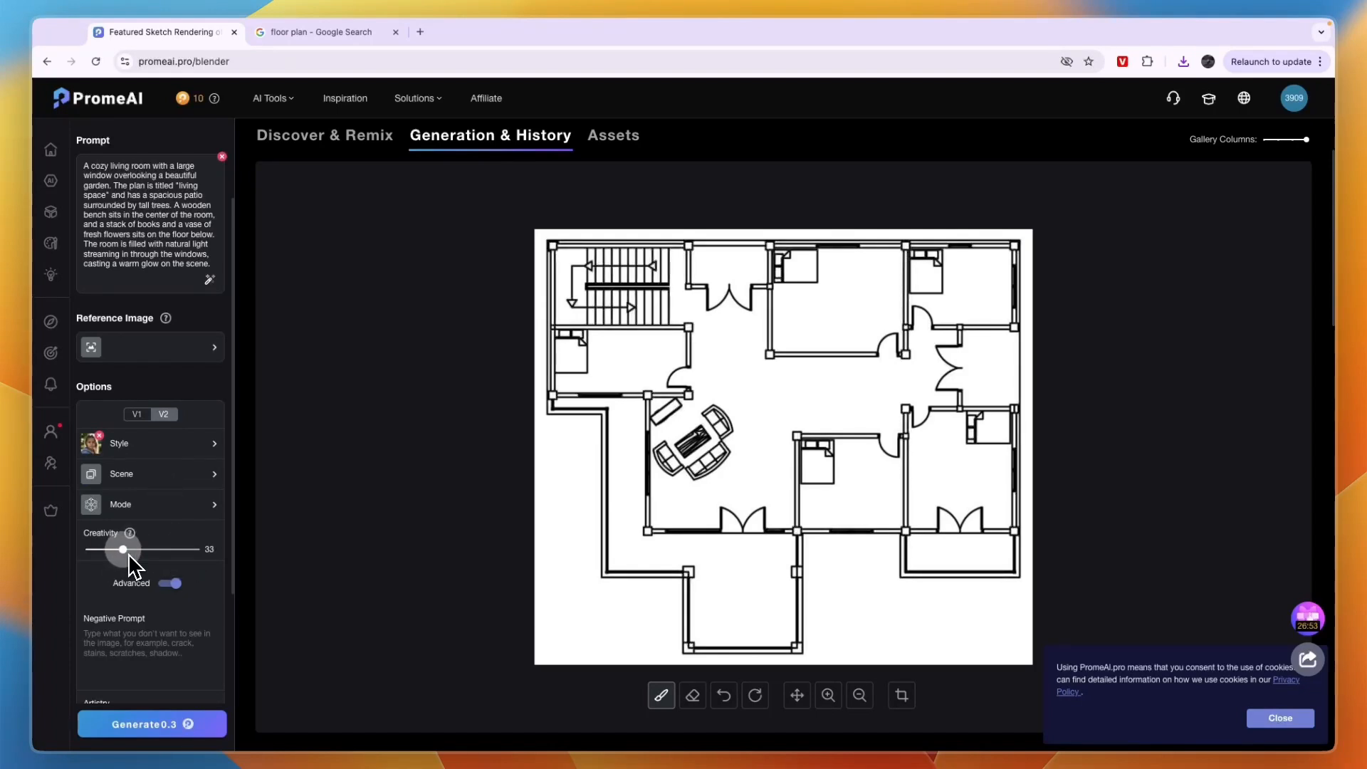
left_click_drag(123, 549, 196, 548)
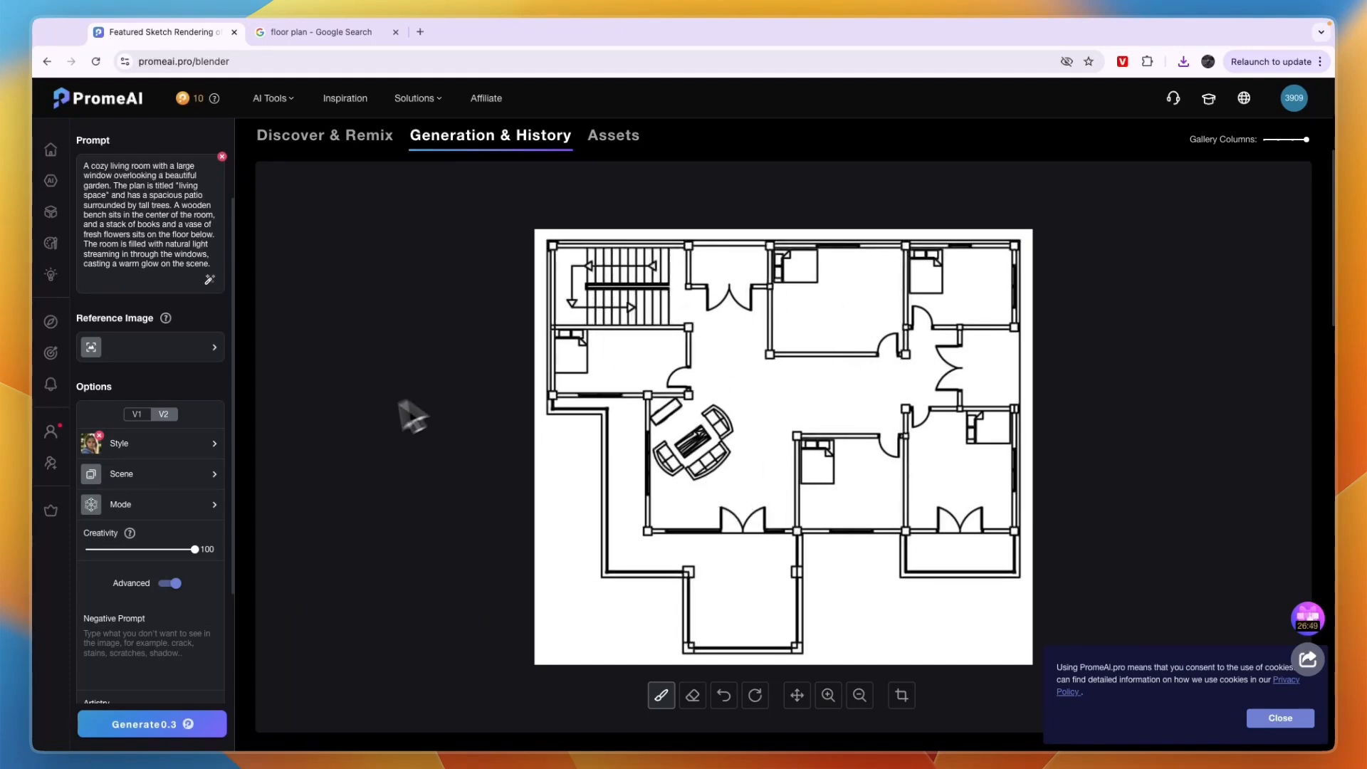
left_click_drag(199, 548, 181, 549)
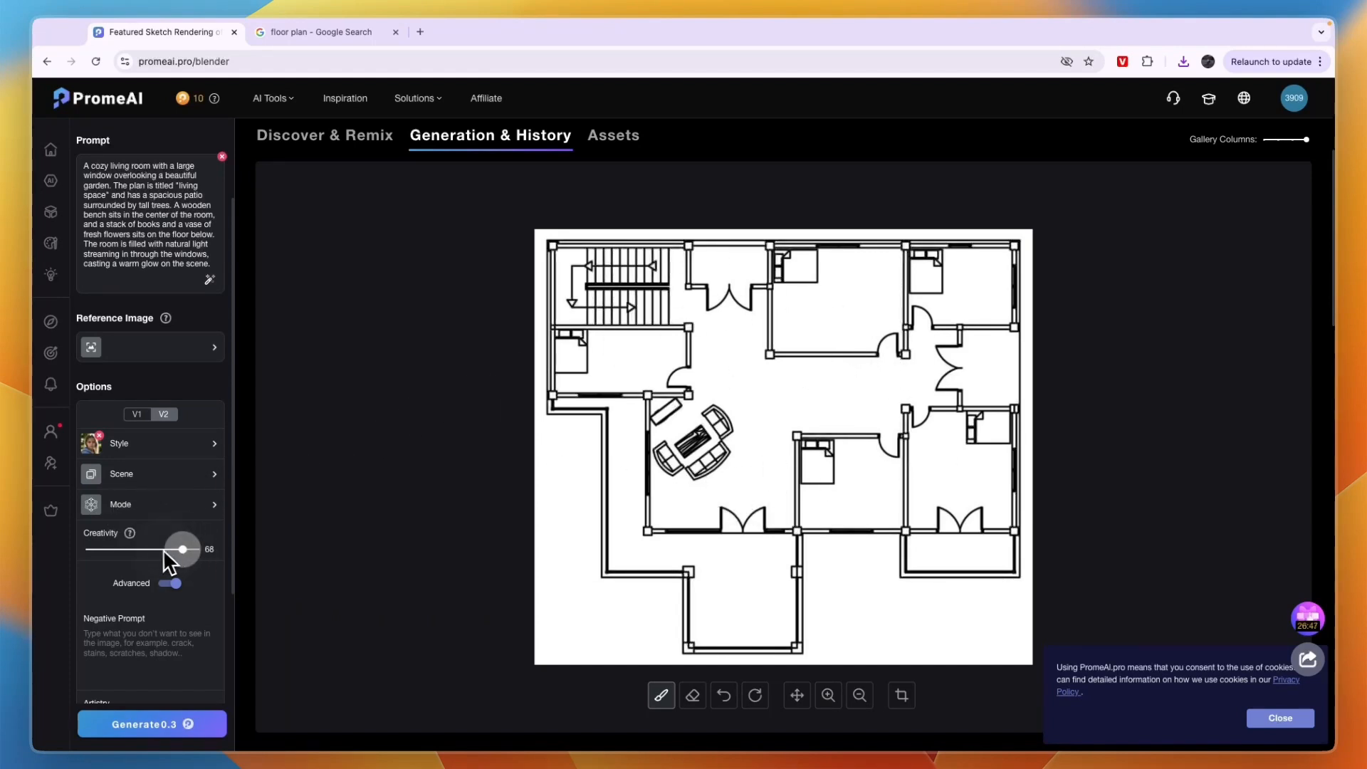
left_click_drag(181, 550, 114, 550)
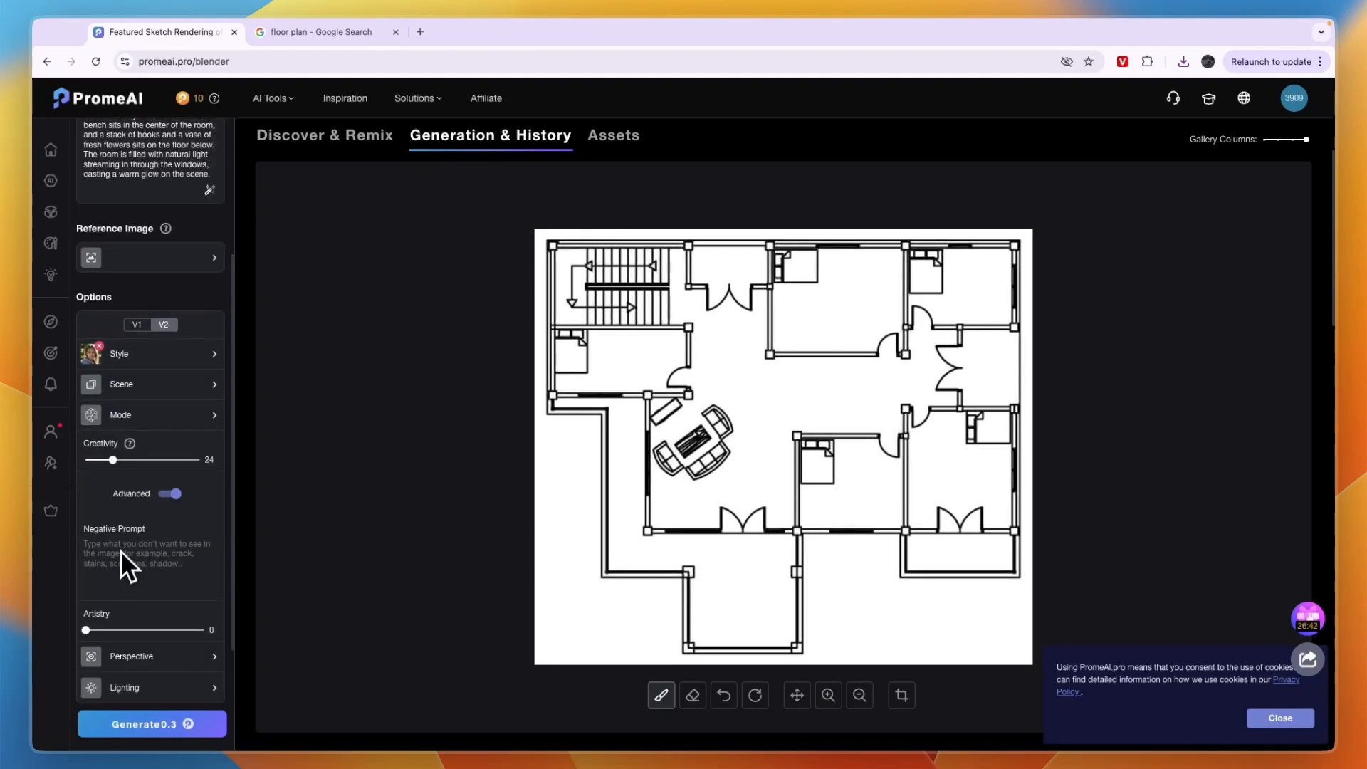
mouse_move(139, 580)
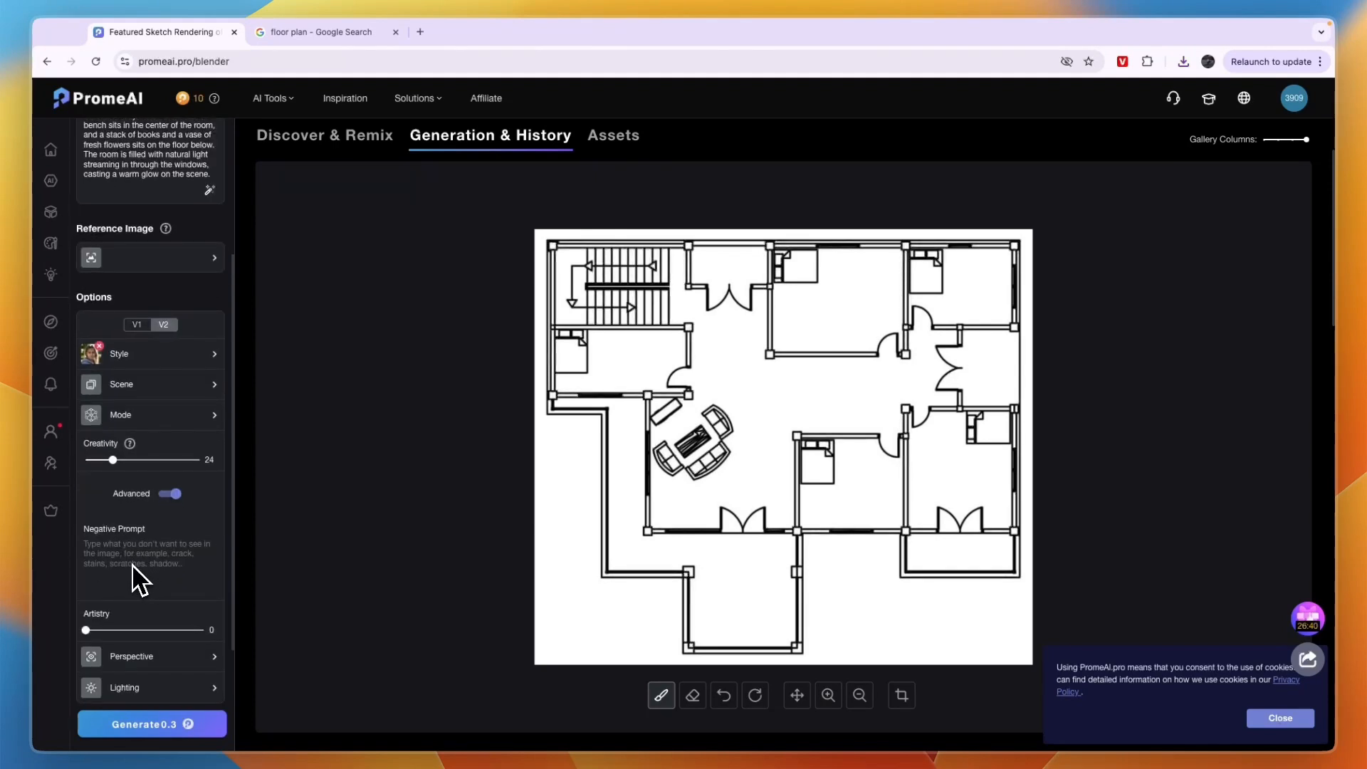
Step: Start generating the floor plan renders with the cozy living room prompt
scroll("down", 3)
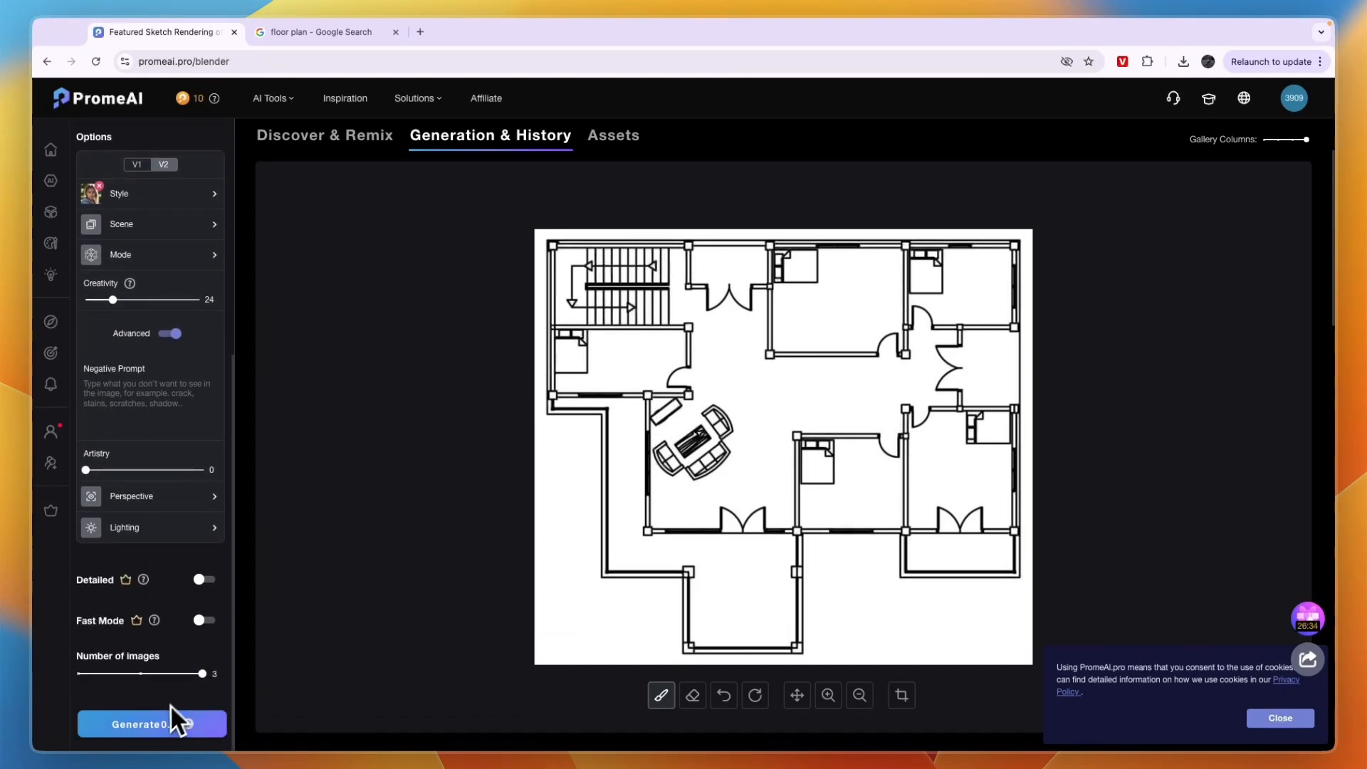
left_click(151, 725)
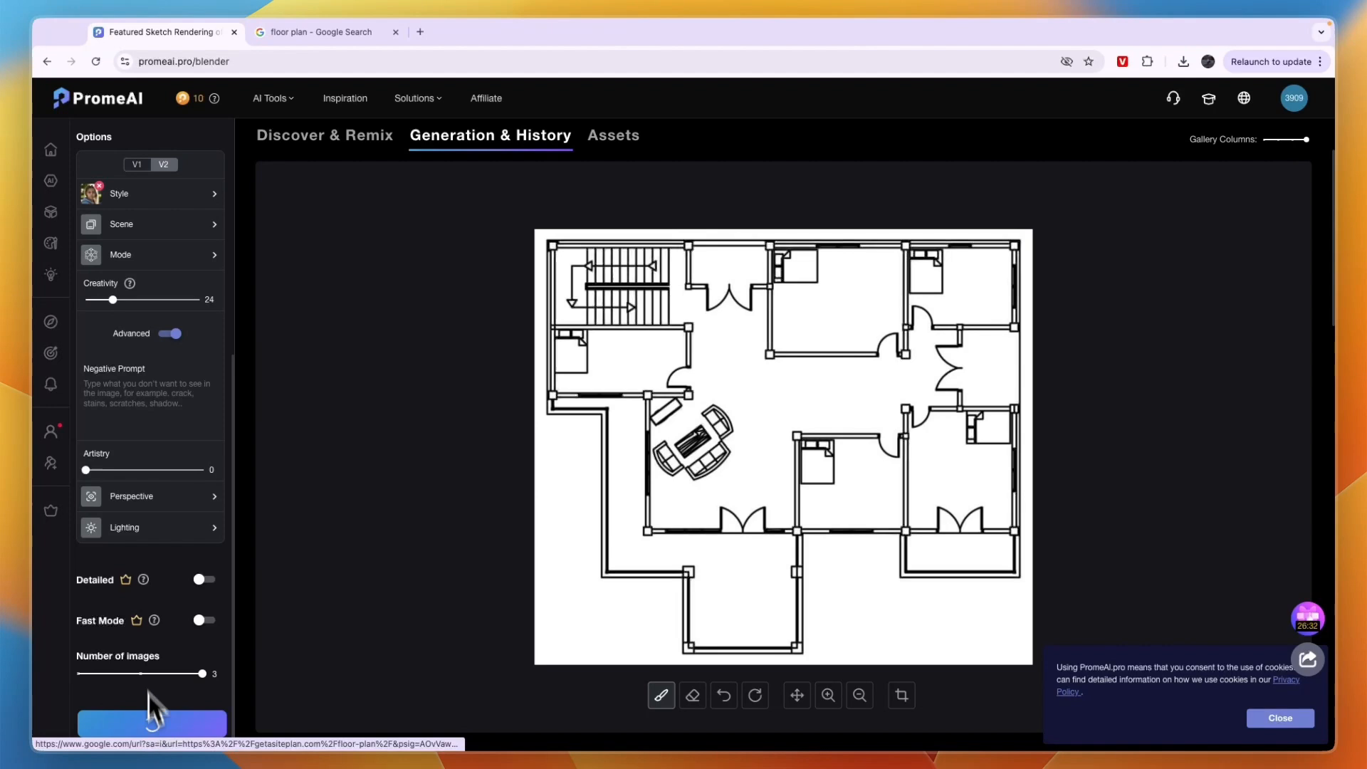
left_click(150, 724)
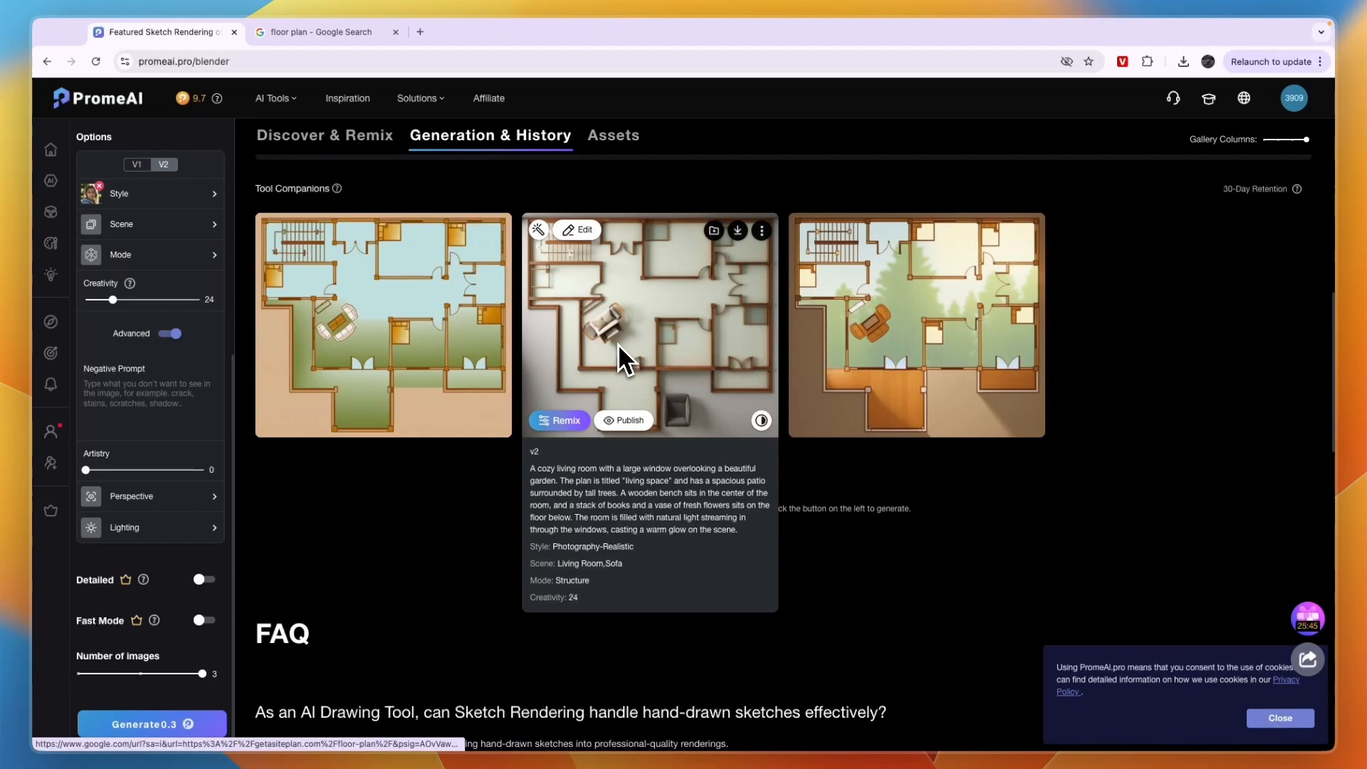
mouse_move(707, 387)
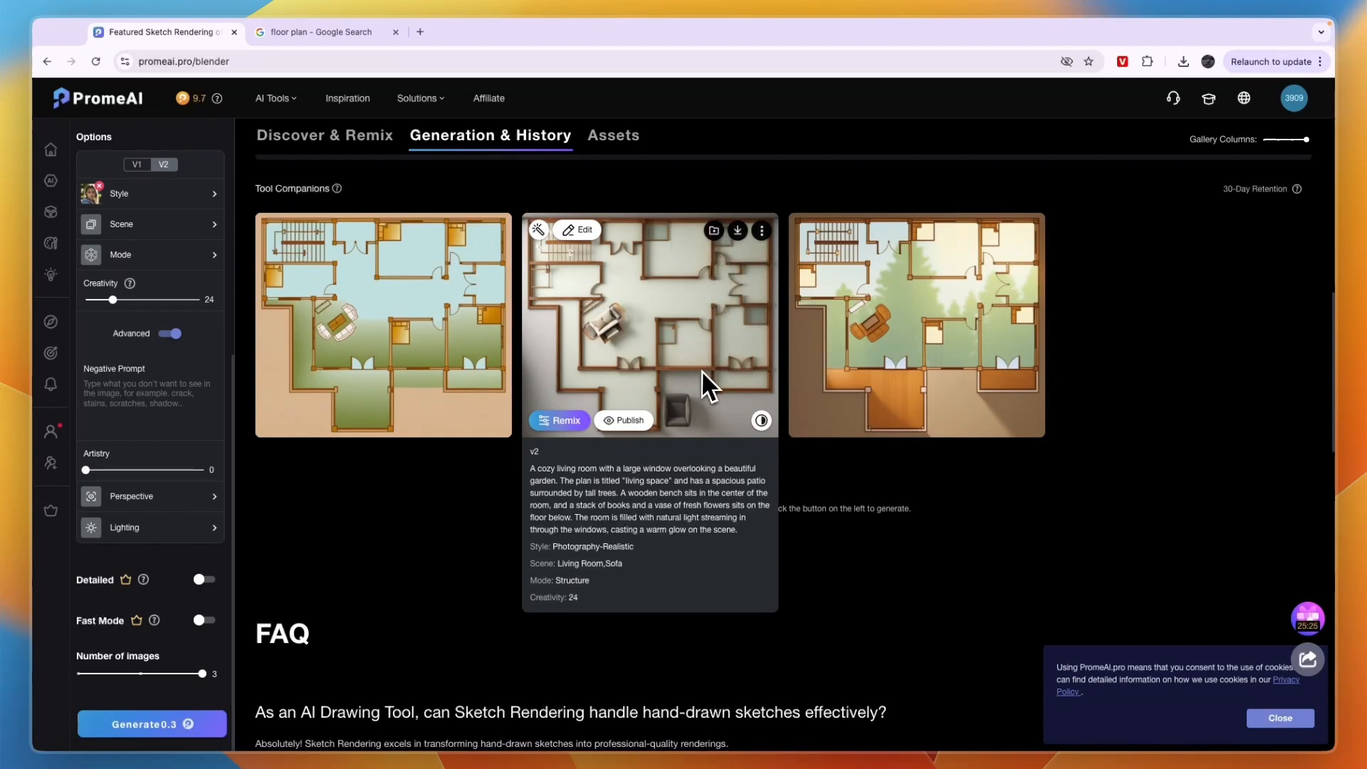
mouse_move(537, 230)
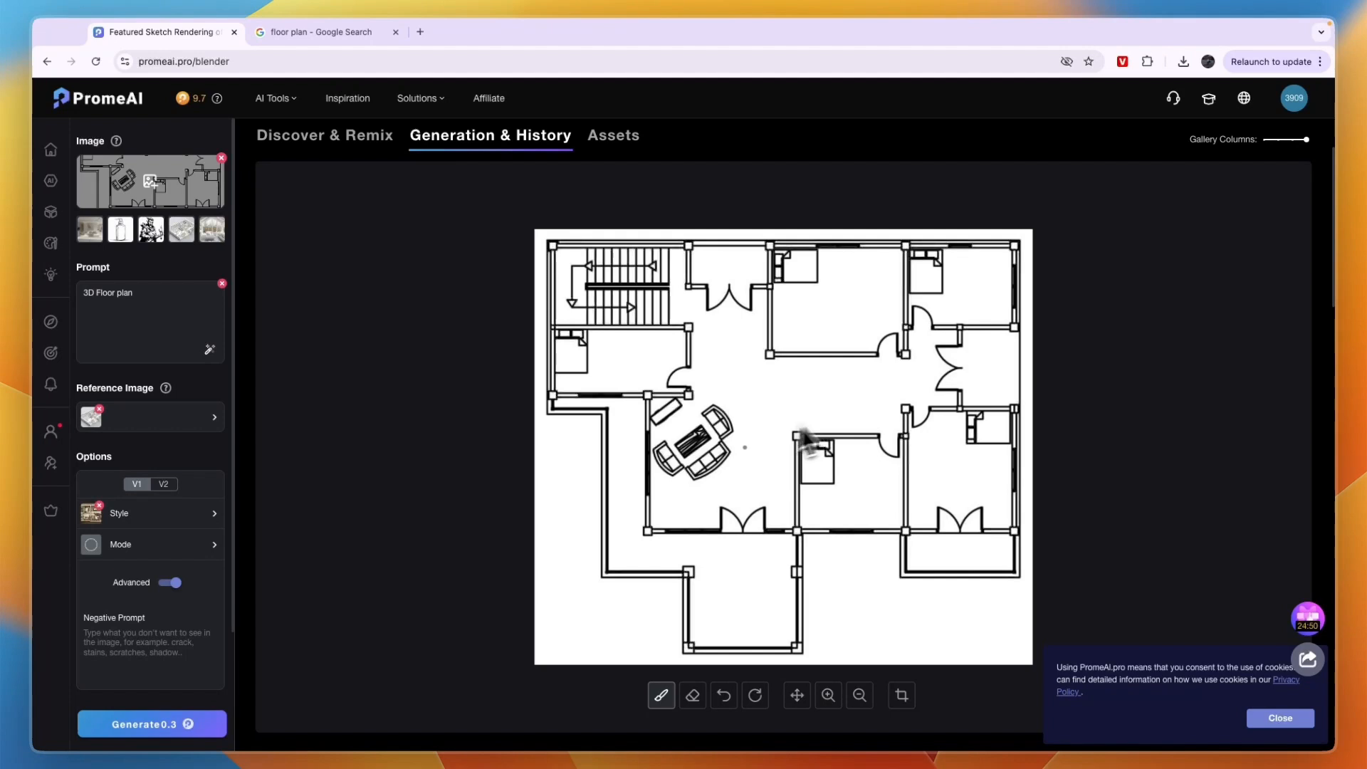
mouse_move(51, 430)
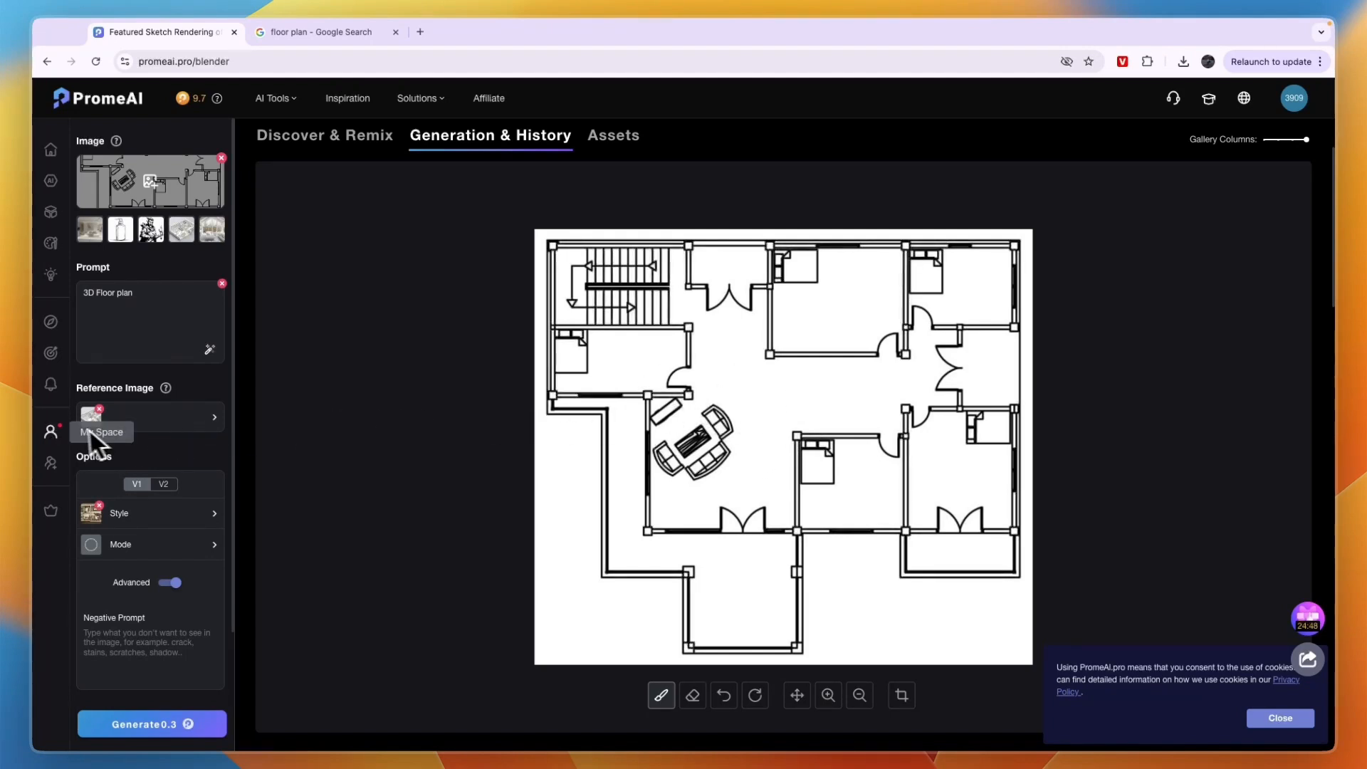
Step: Bring up the Style gallery on Interior Design floor plan presets
left_click(149, 418)
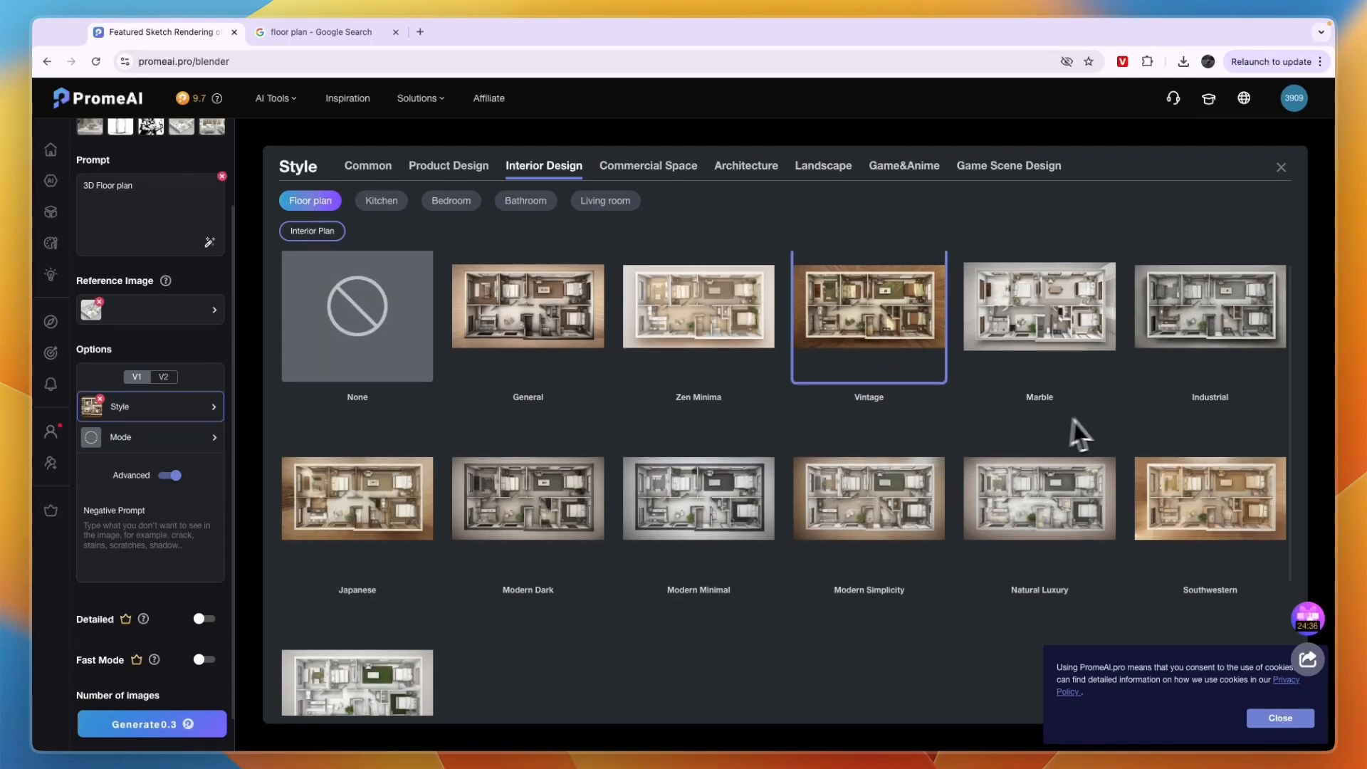
mouse_move(537, 388)
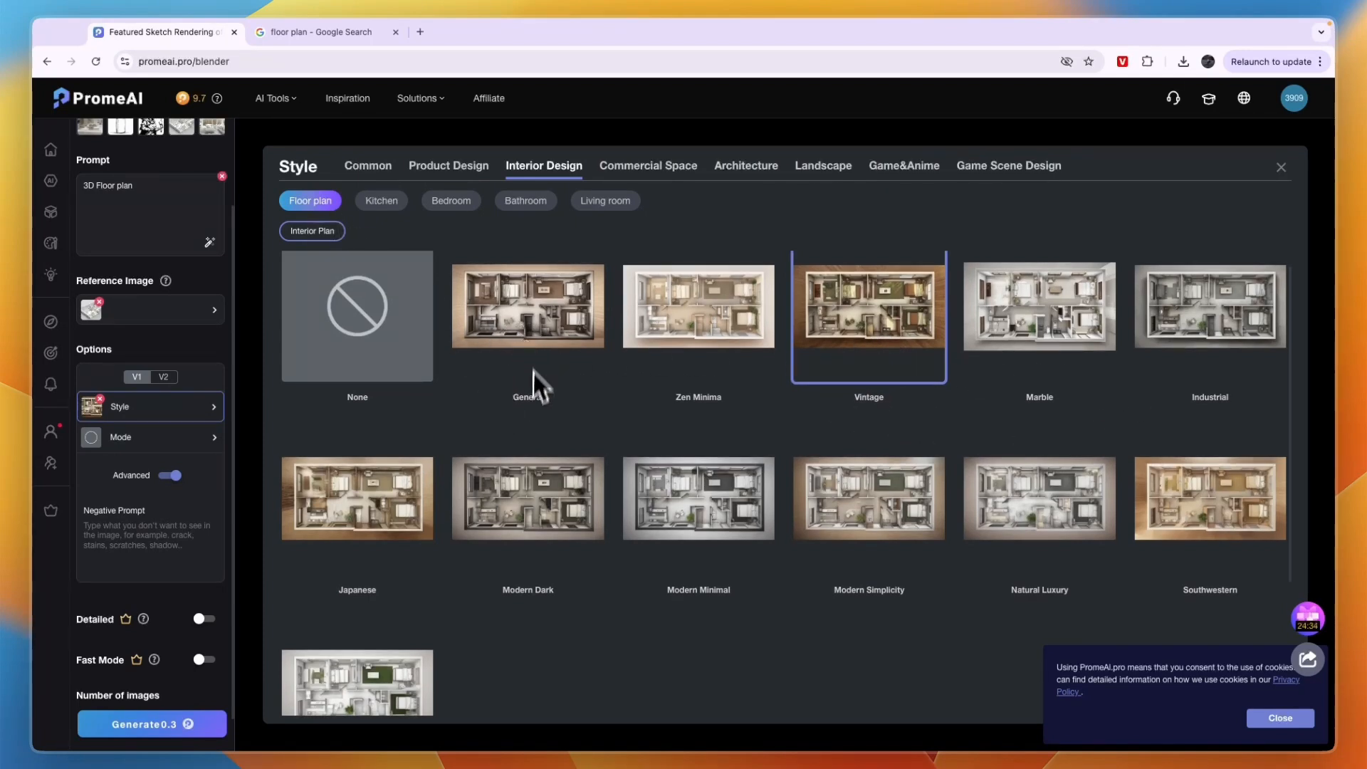
mouse_move(728, 427)
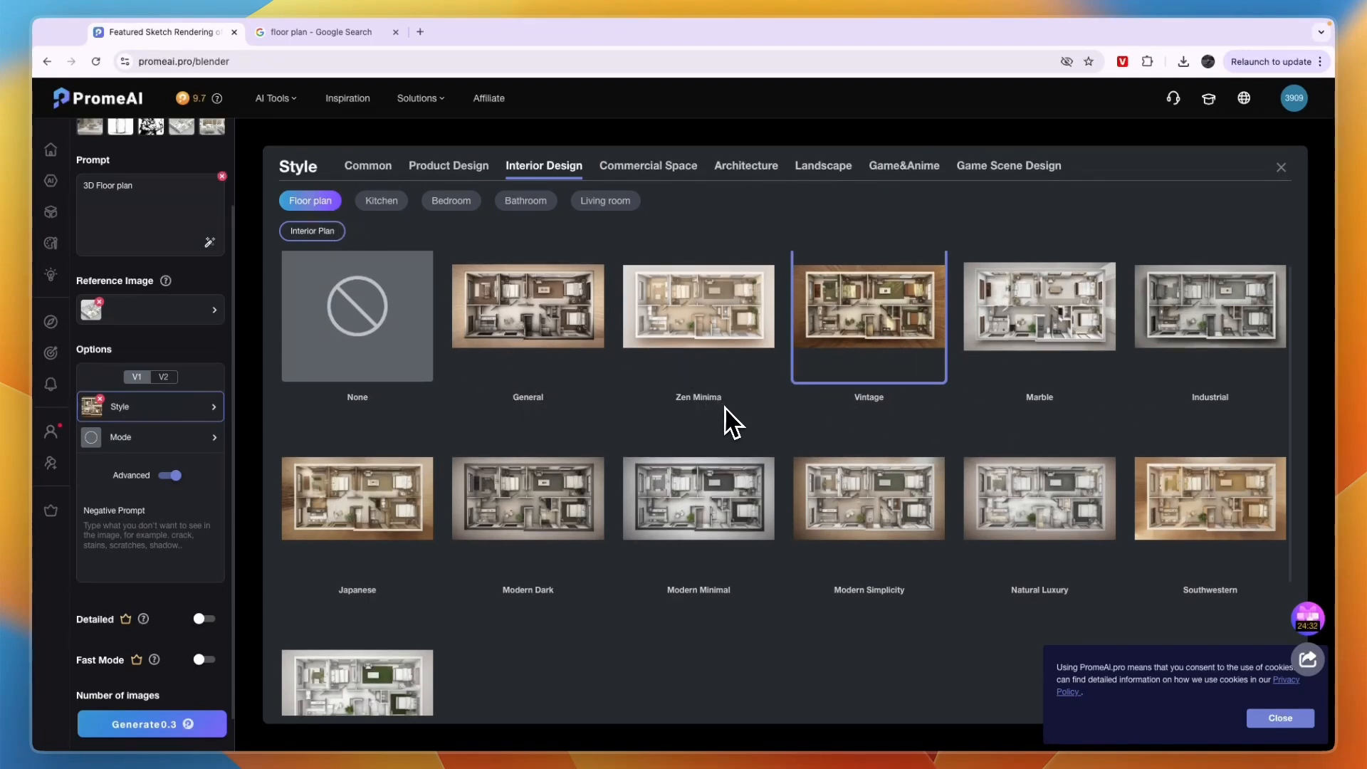
Step: Choose a floor plan interior style, then move on to the rendering mode choices
scroll("down", 3)
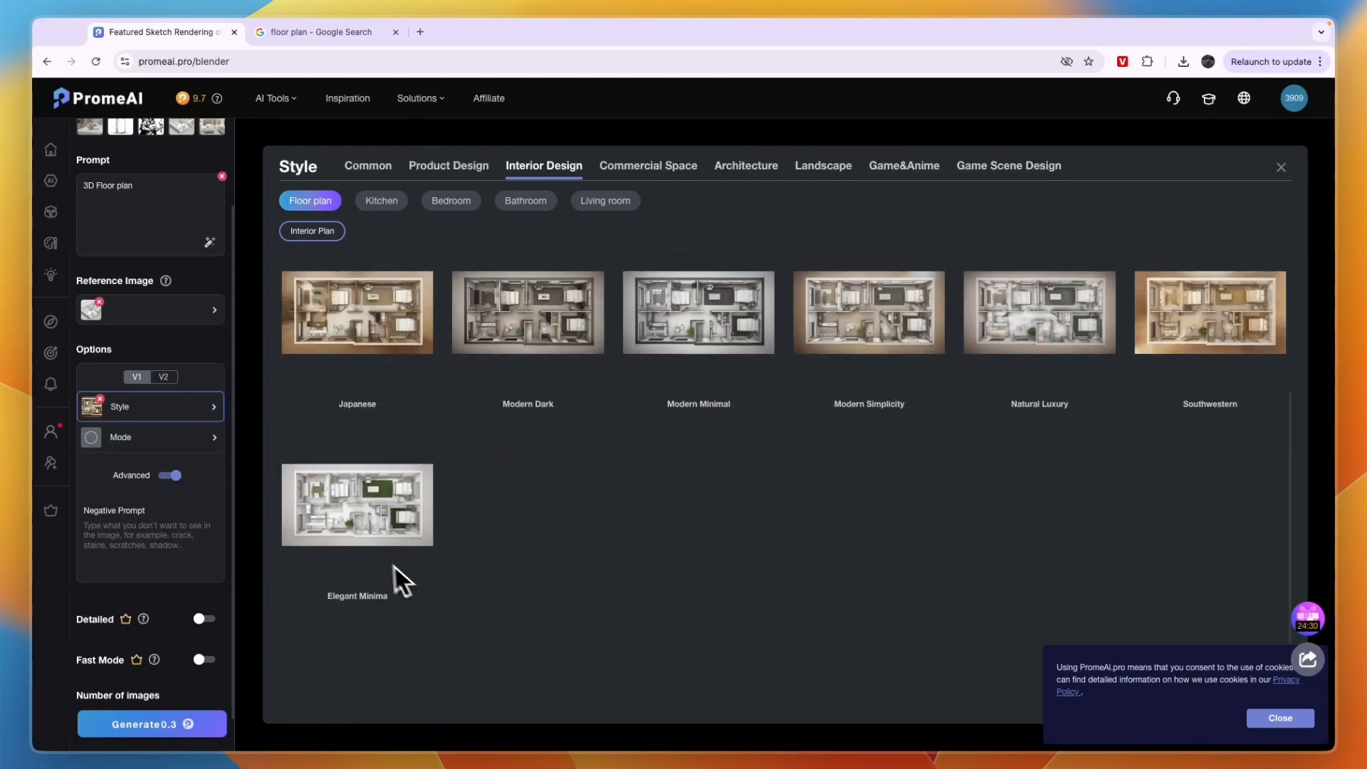
mouse_move(595, 409)
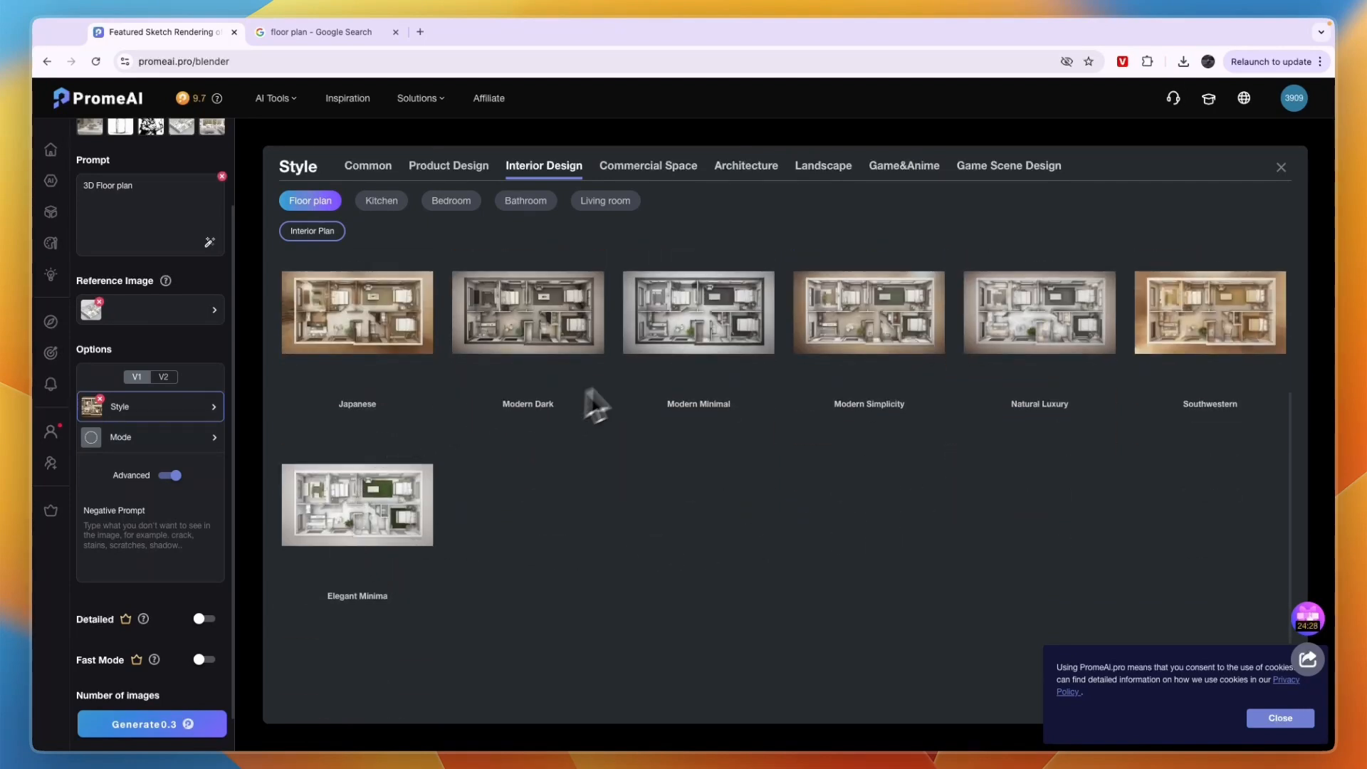
scroll("up", 3)
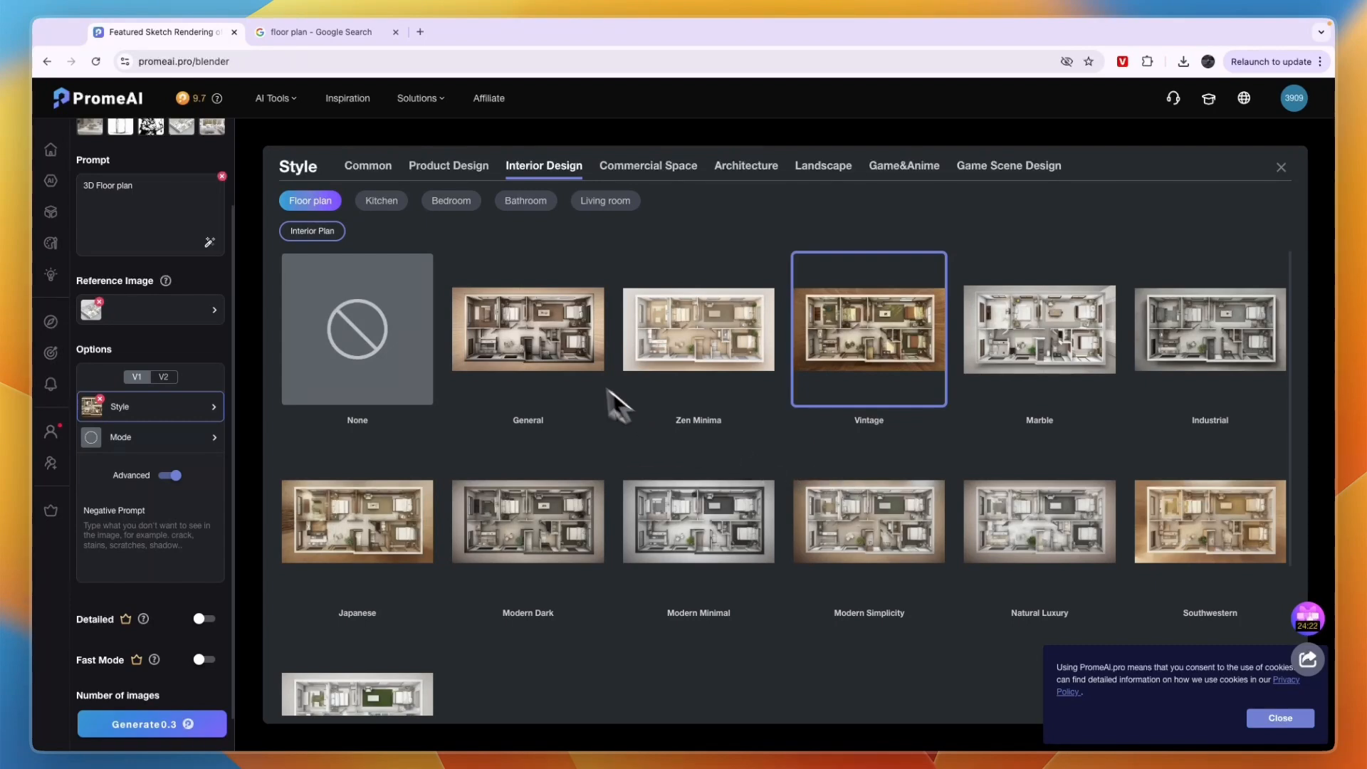
left_click(527, 329)
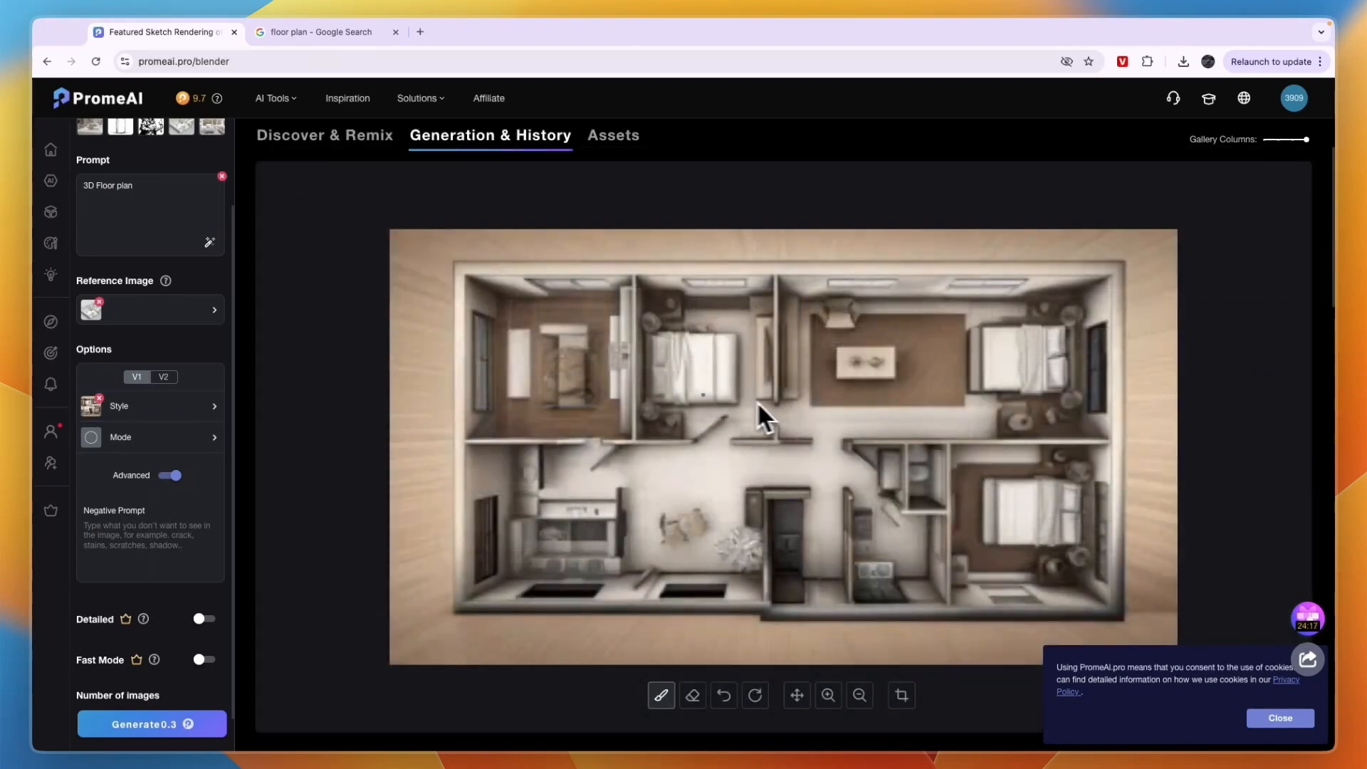
left_click(148, 438)
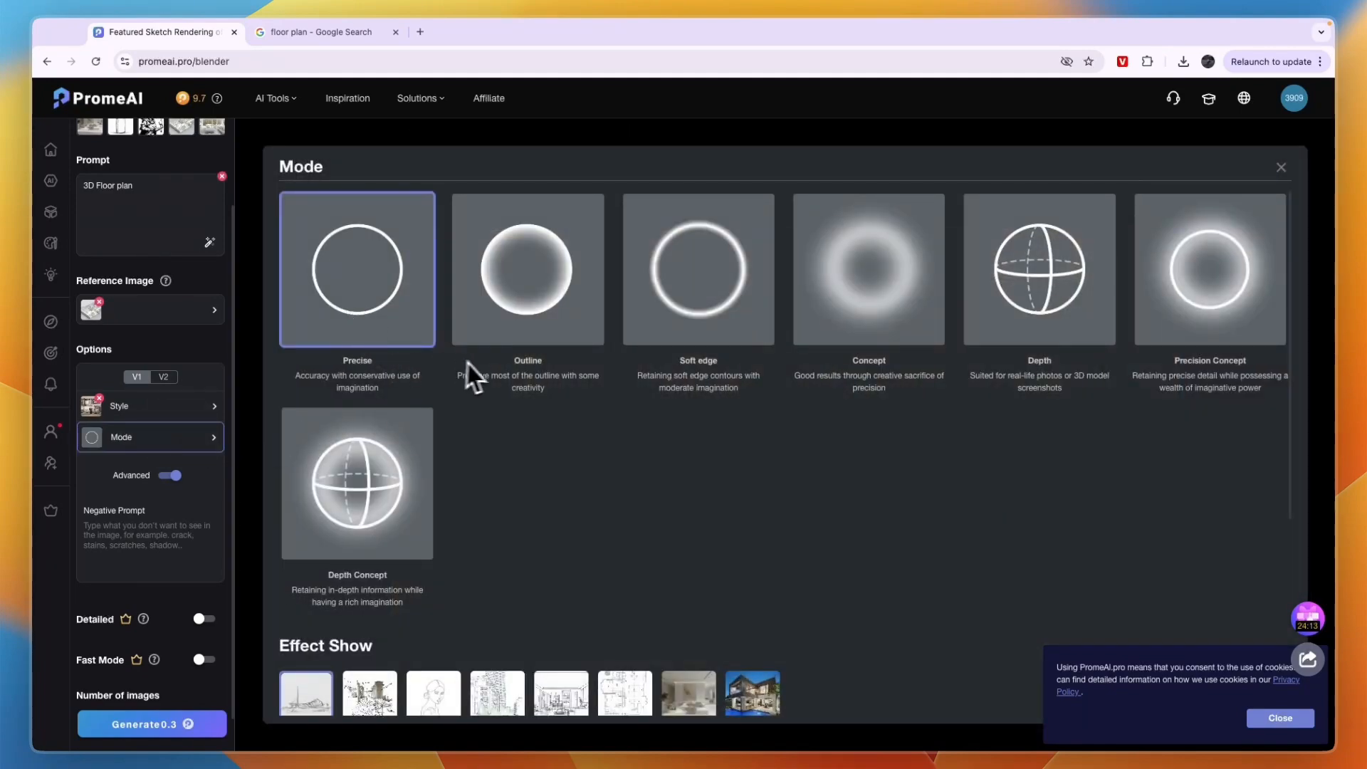
mouse_move(1299, 192)
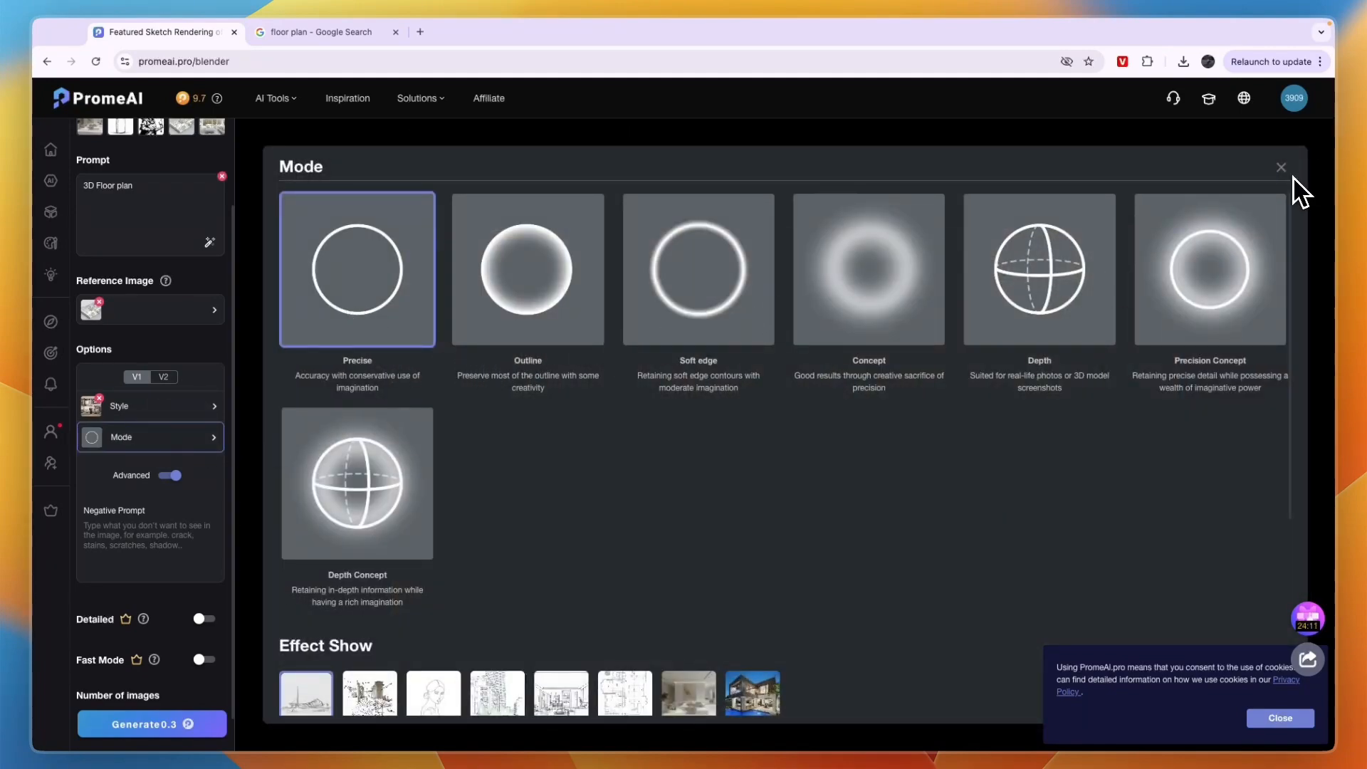
Step: Keep Precise mode and generate the rendered floor plans
left_click(1279, 167)
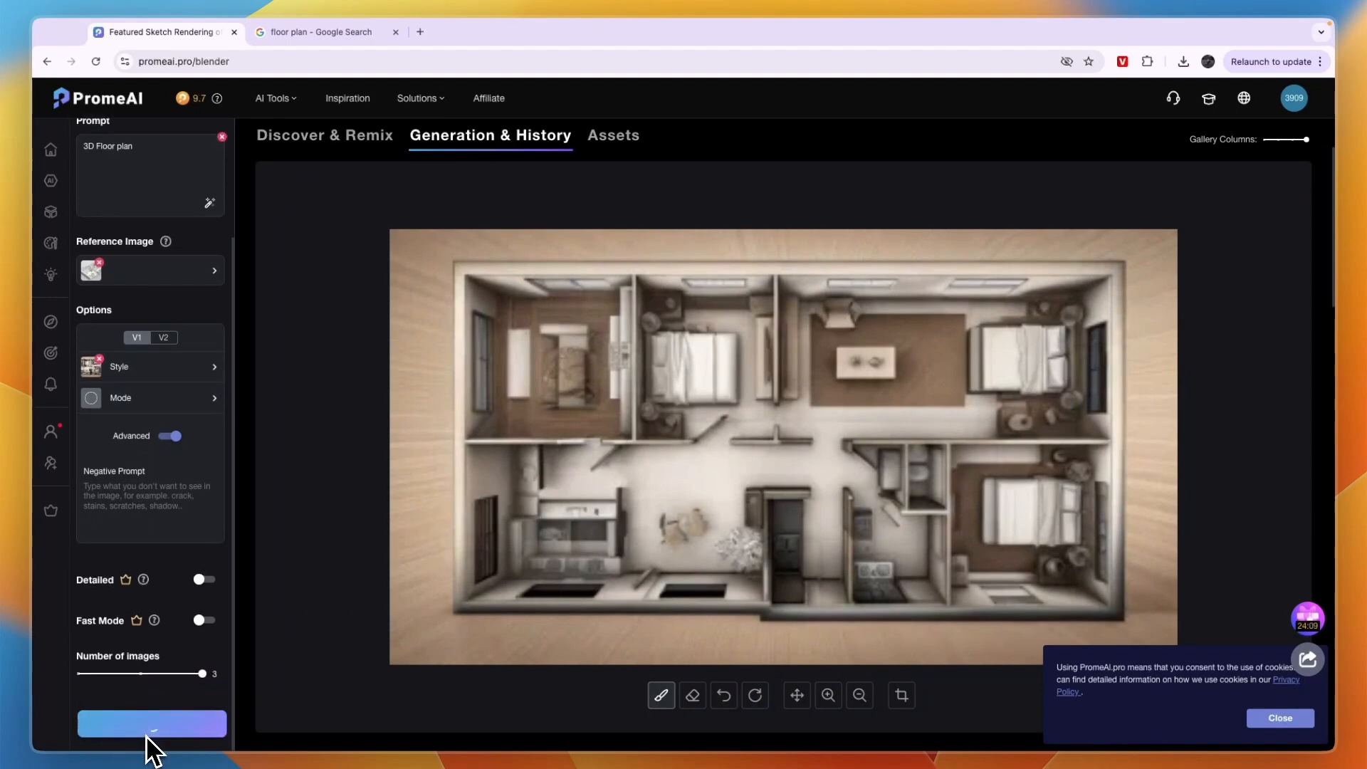
left_click(151, 724)
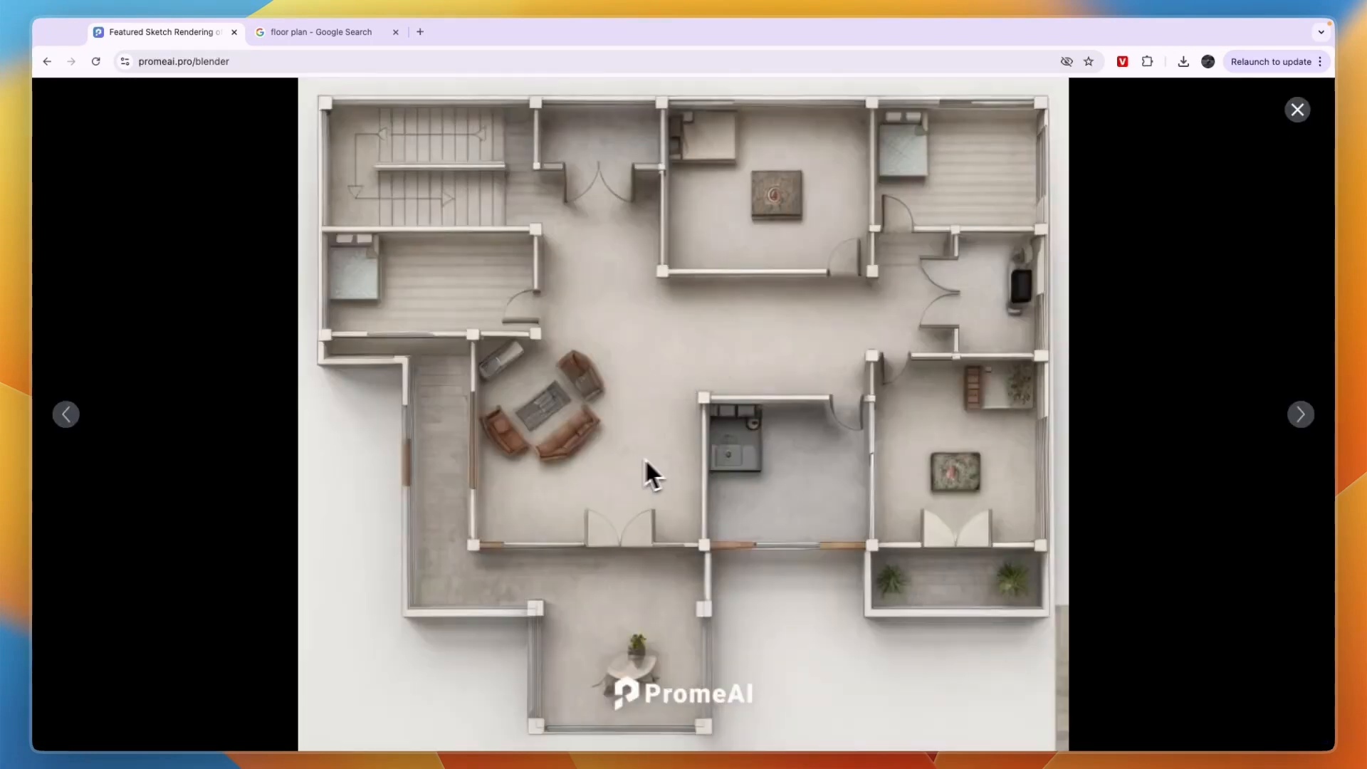
mouse_move(490, 383)
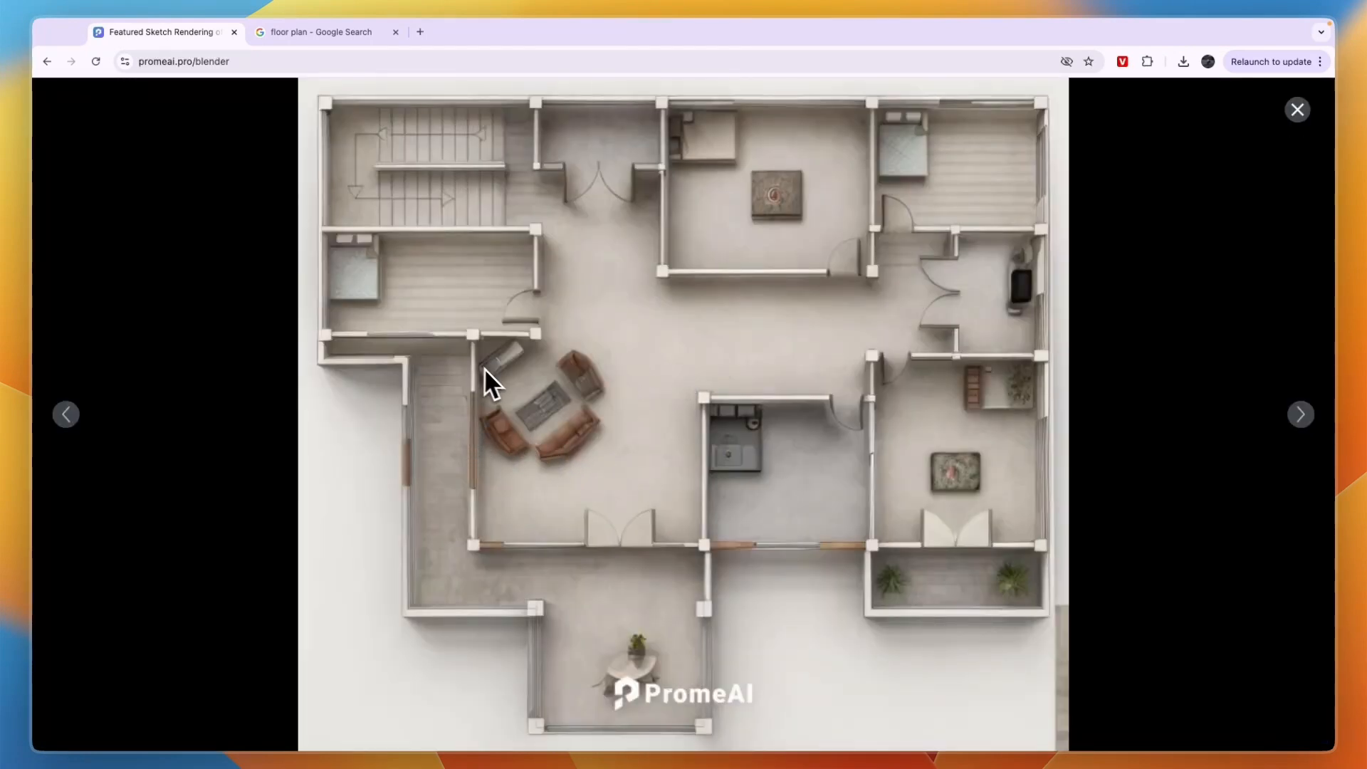
mouse_move(444, 427)
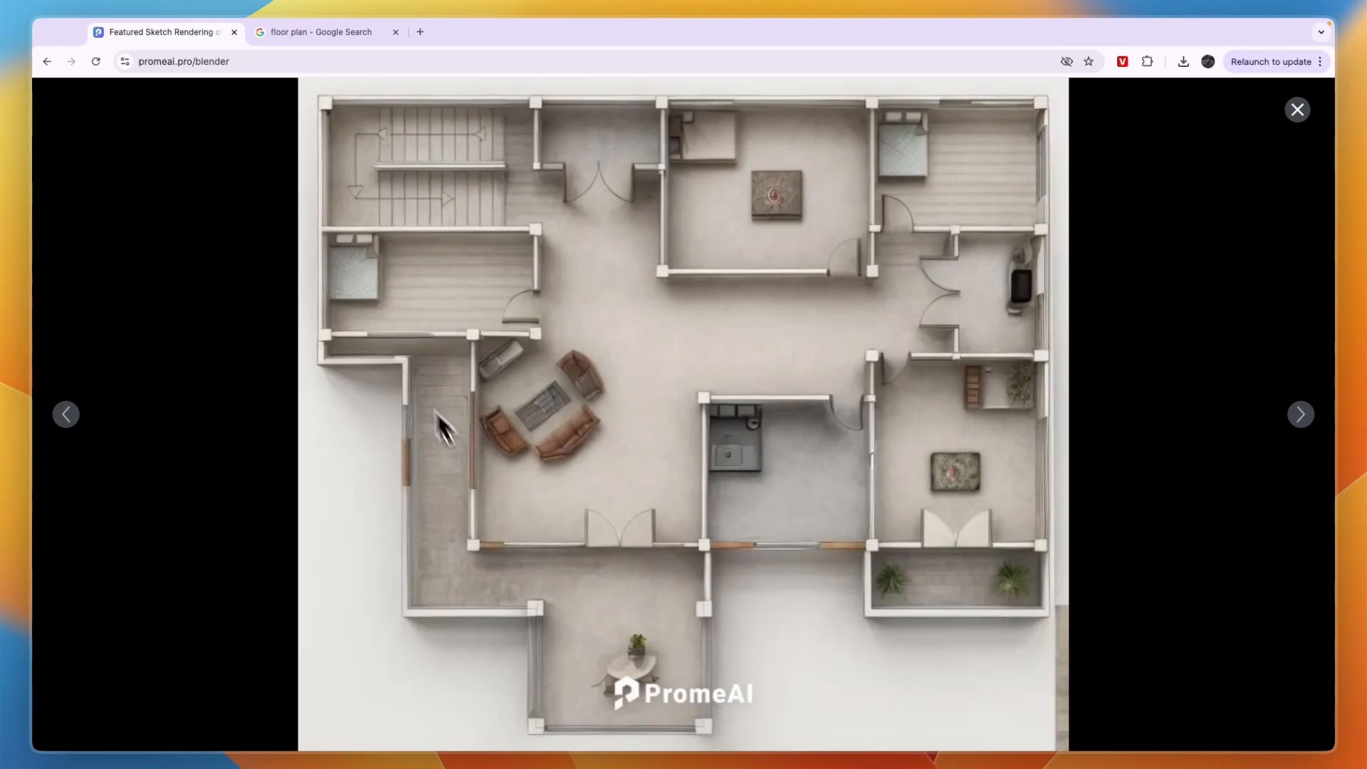
mouse_move(809, 592)
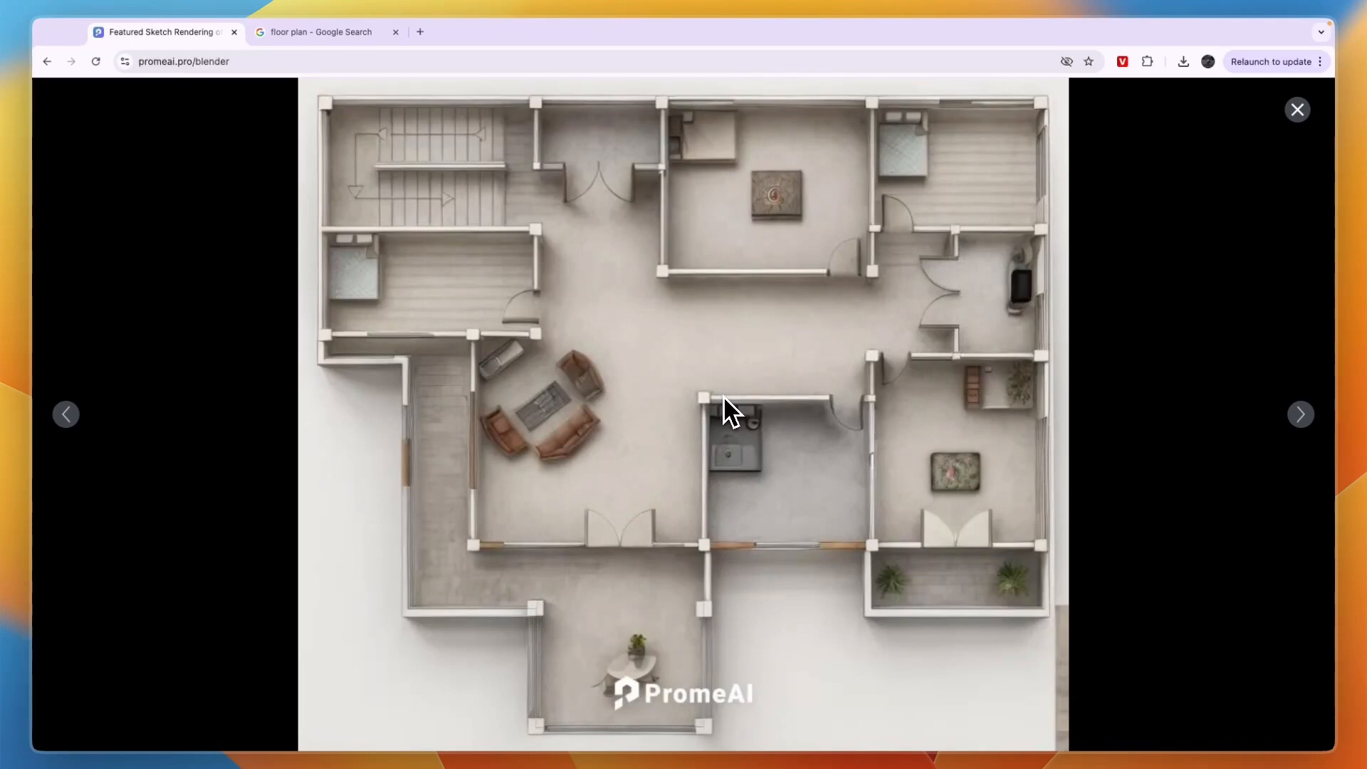
mouse_move(690, 436)
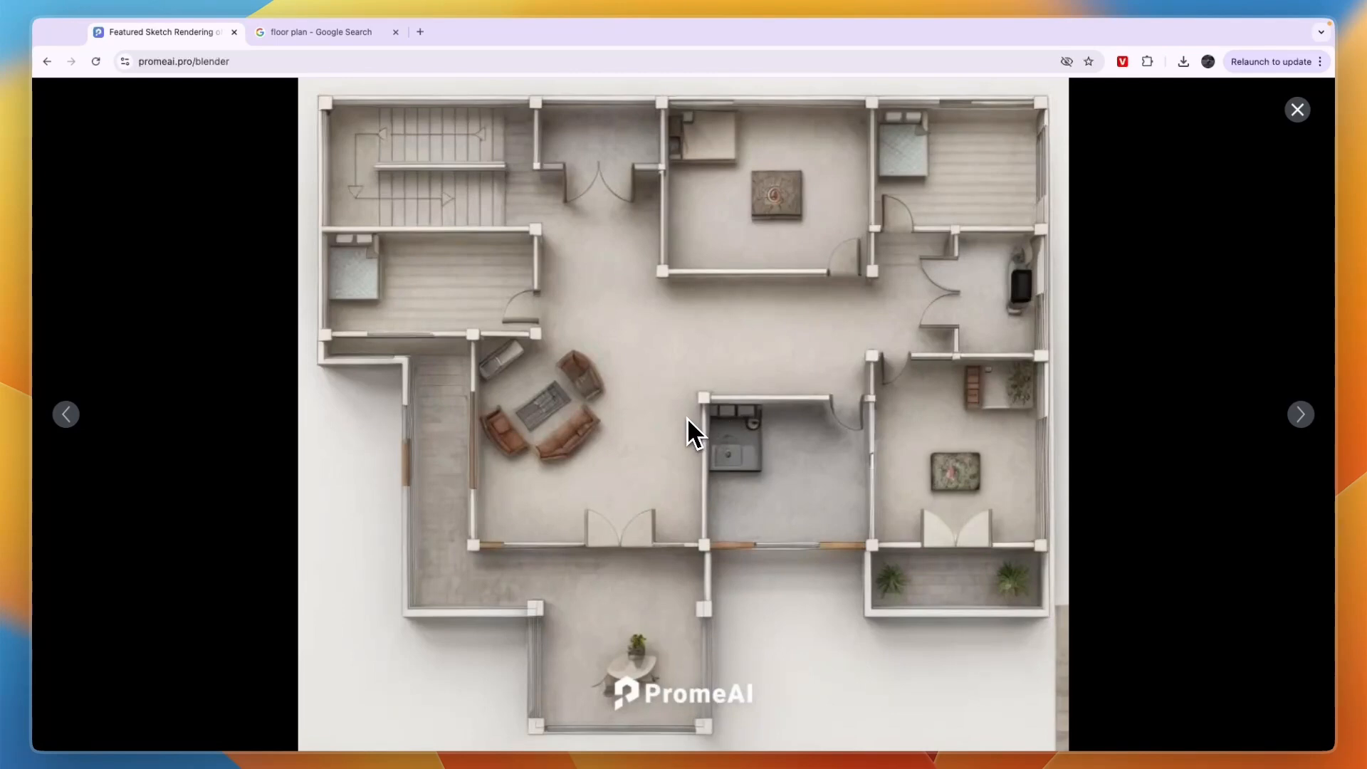
mouse_move(745, 449)
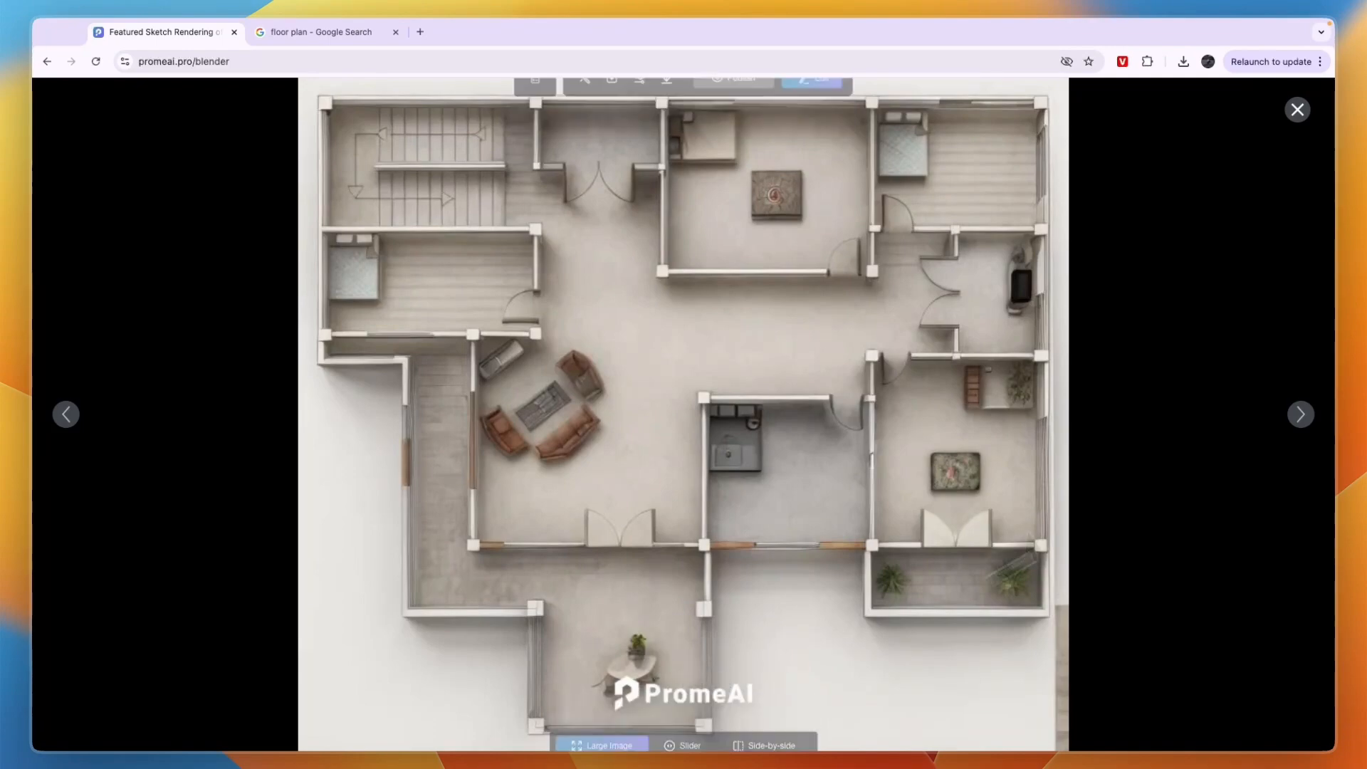
Step: Close the enlarged view of the finished top-down floor plan render
left_click(1296, 110)
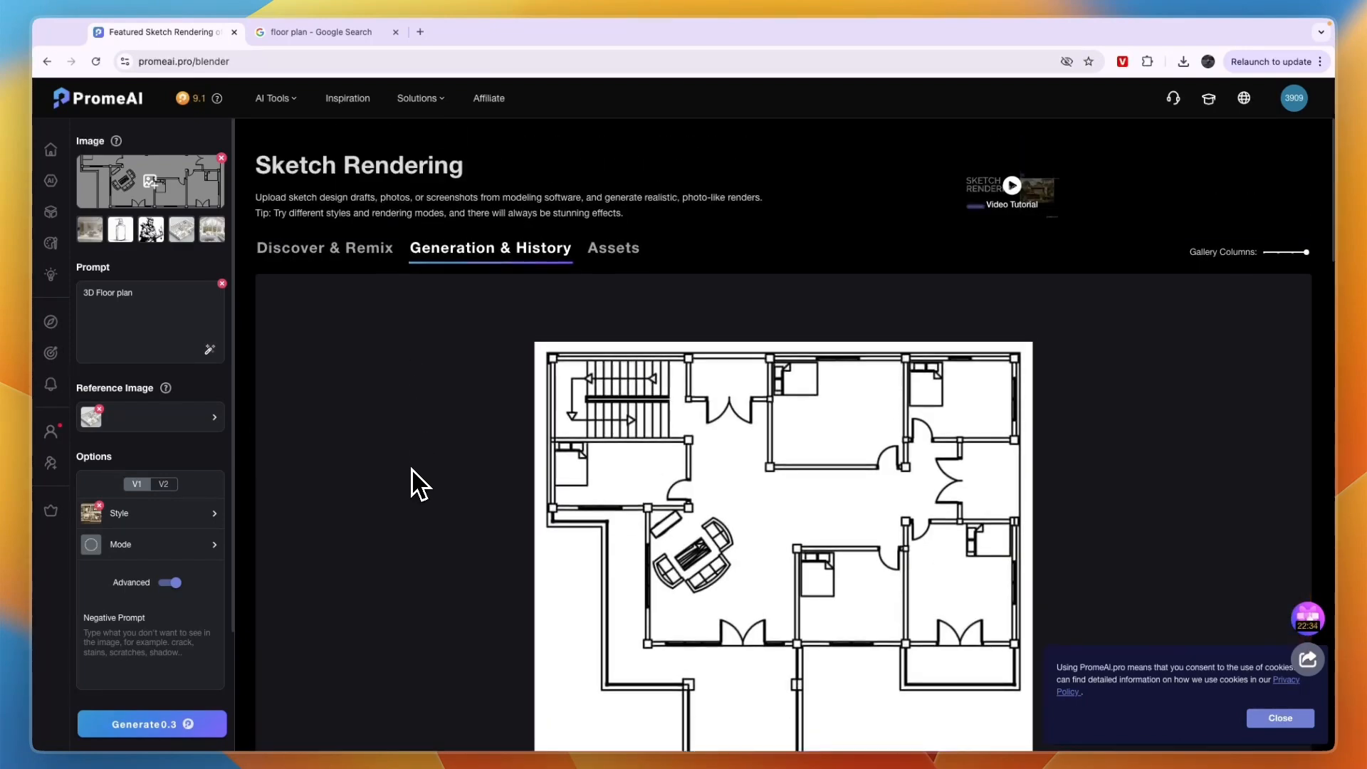
Step: Browse the AI Tools collection page listing the generation tools
scroll("down", 3)
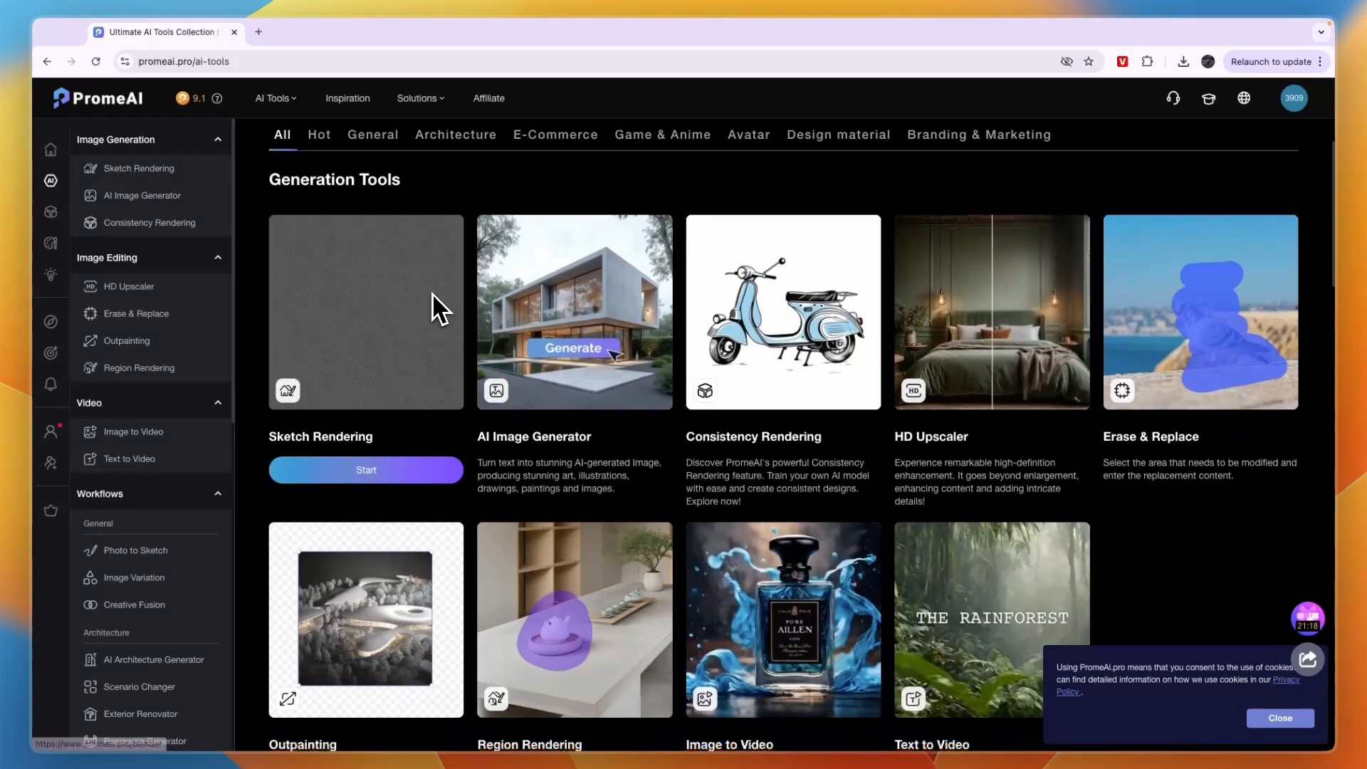
scroll("down", 3)
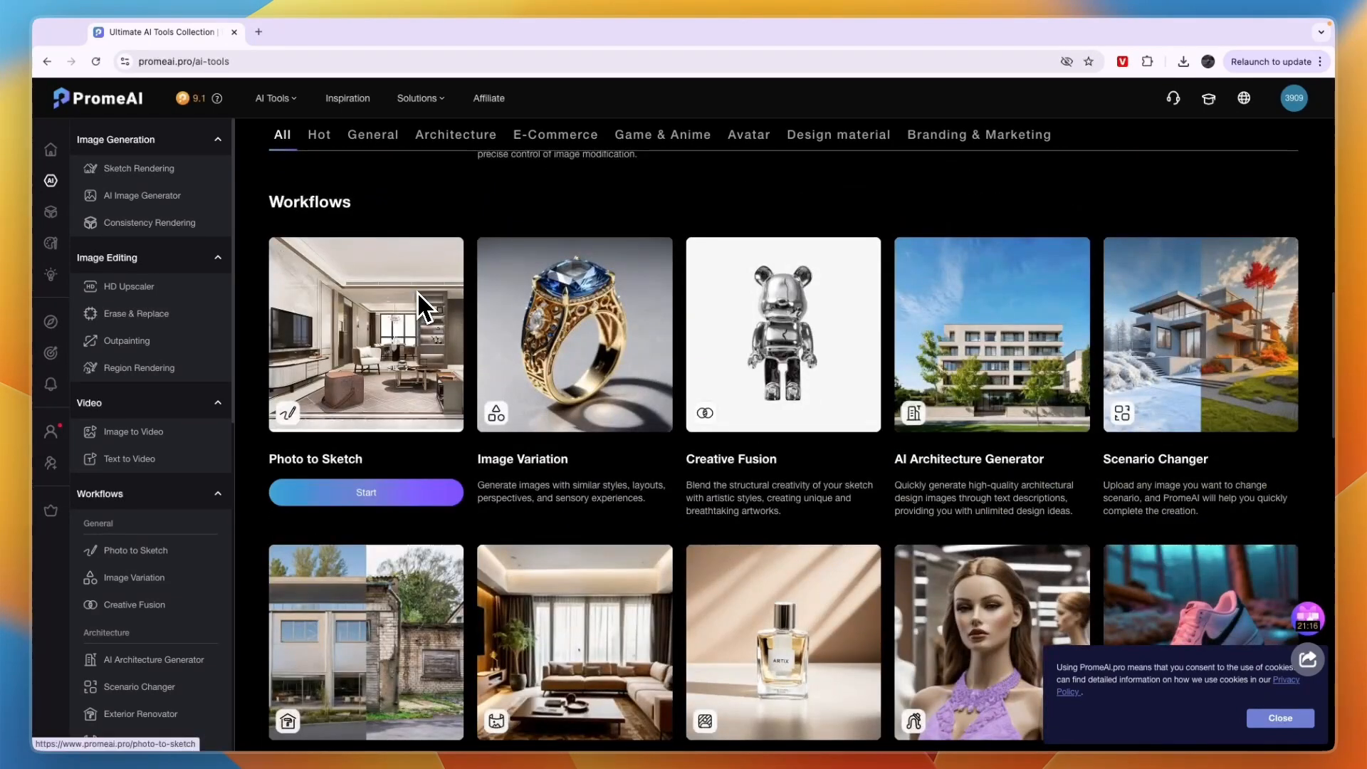